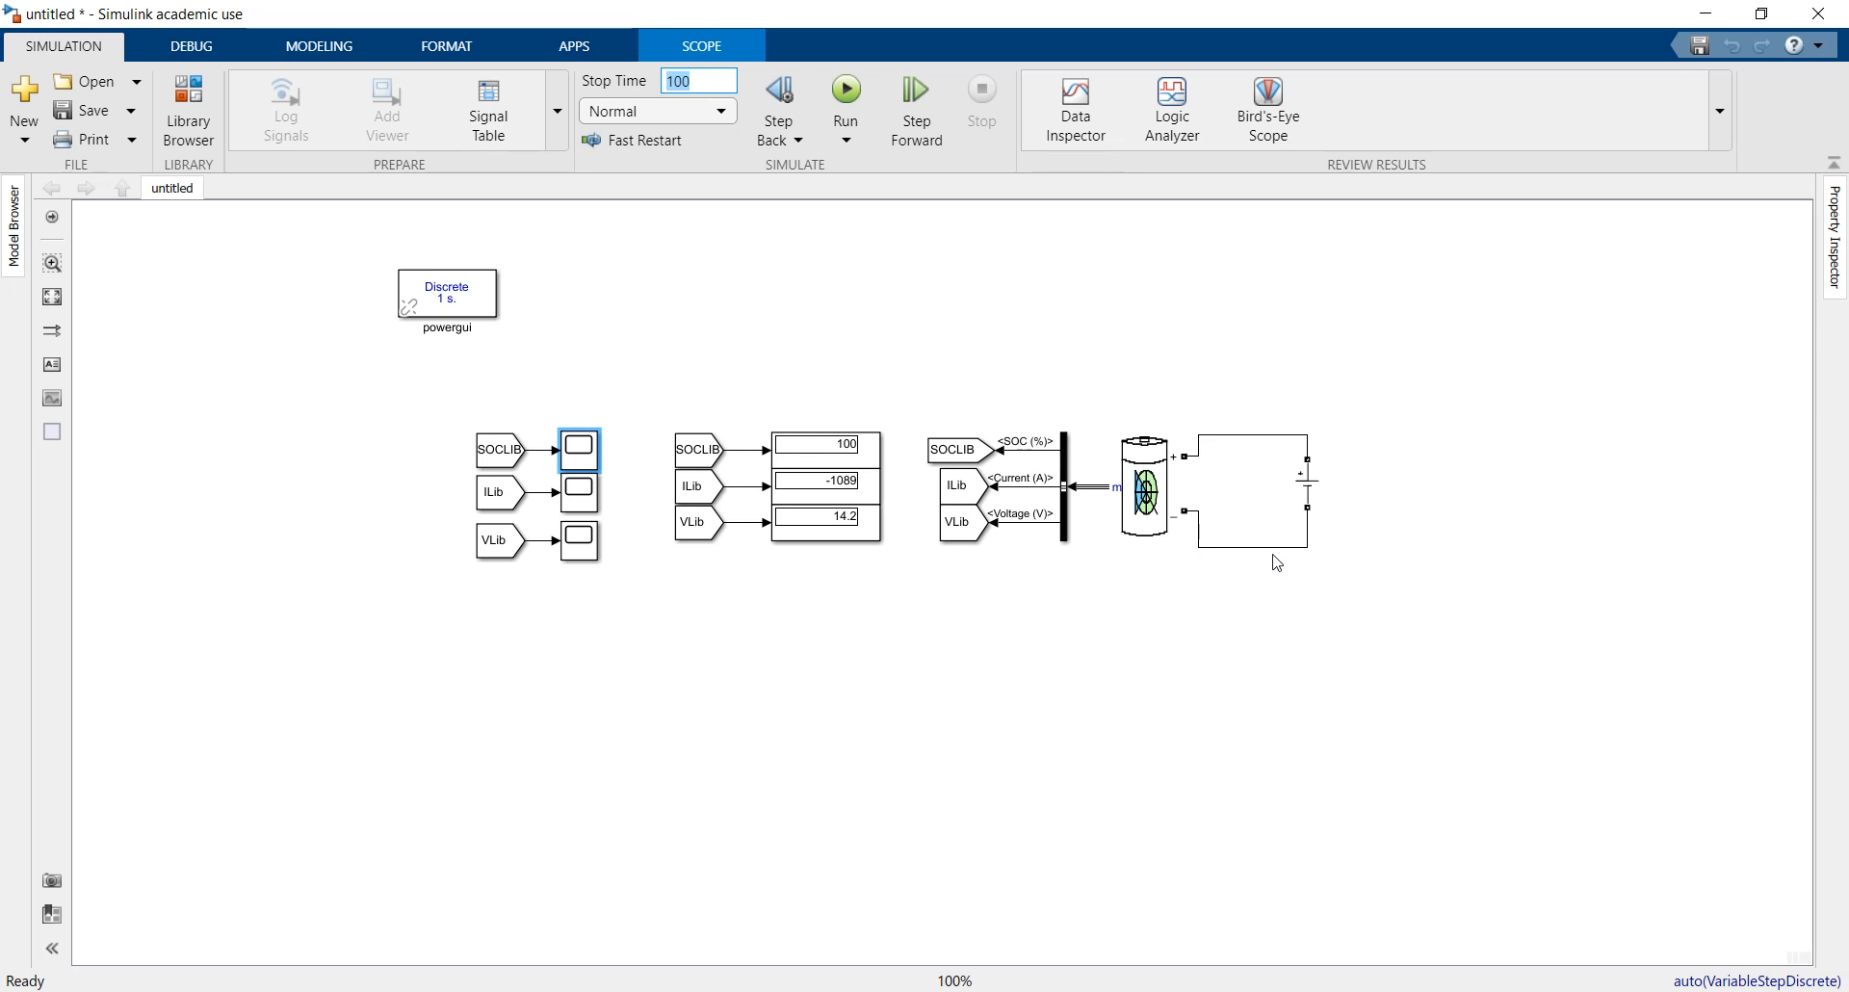
mouse_move(1273, 562)
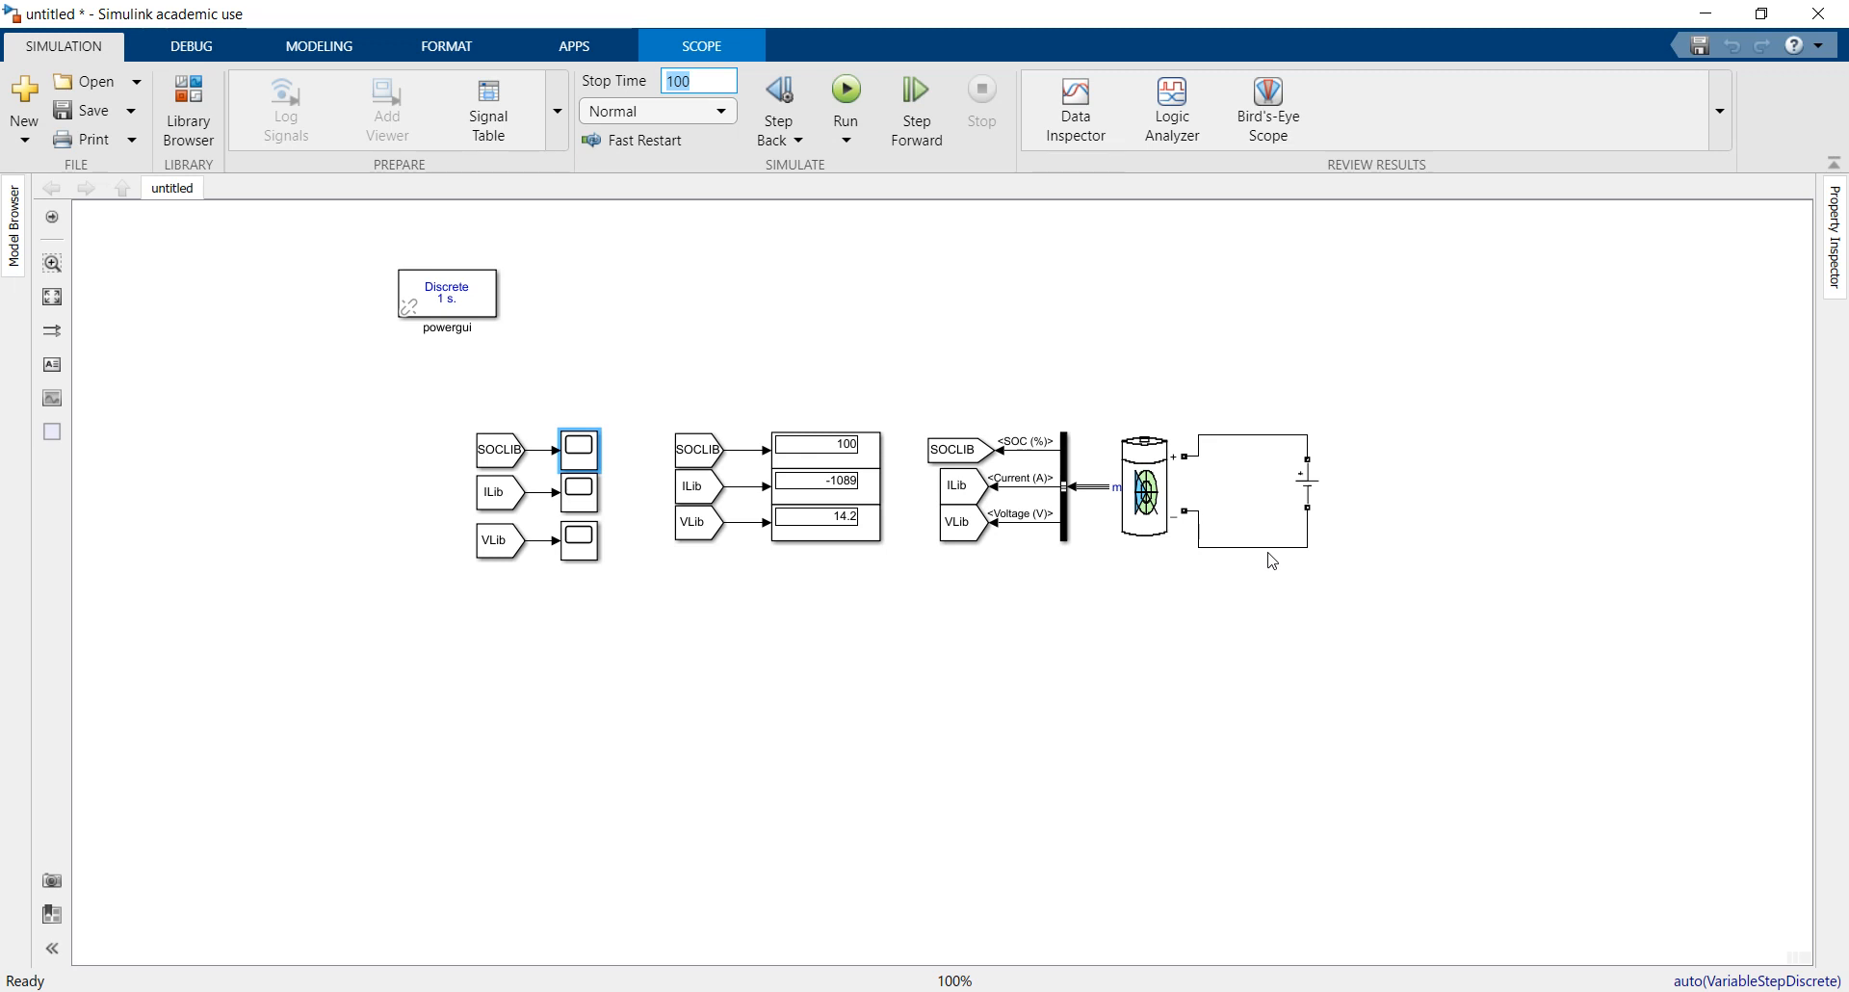
mouse_move(863, 583)
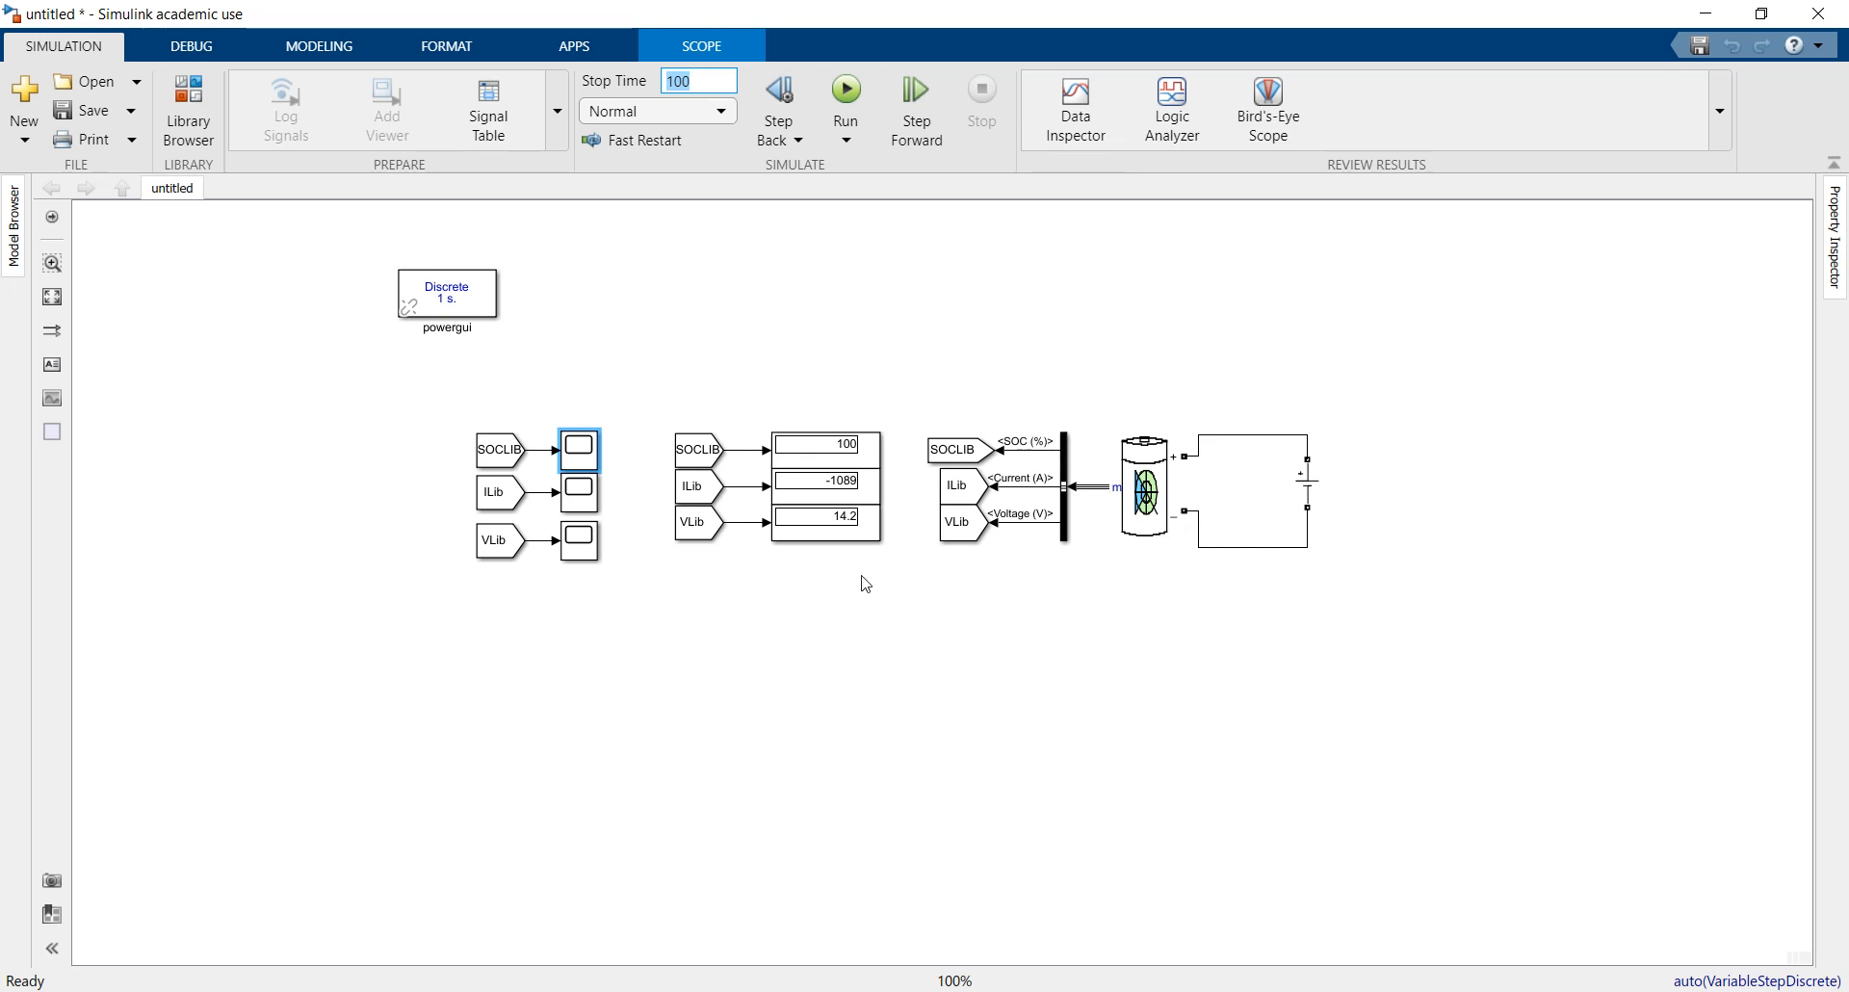
mouse_move(280, 331)
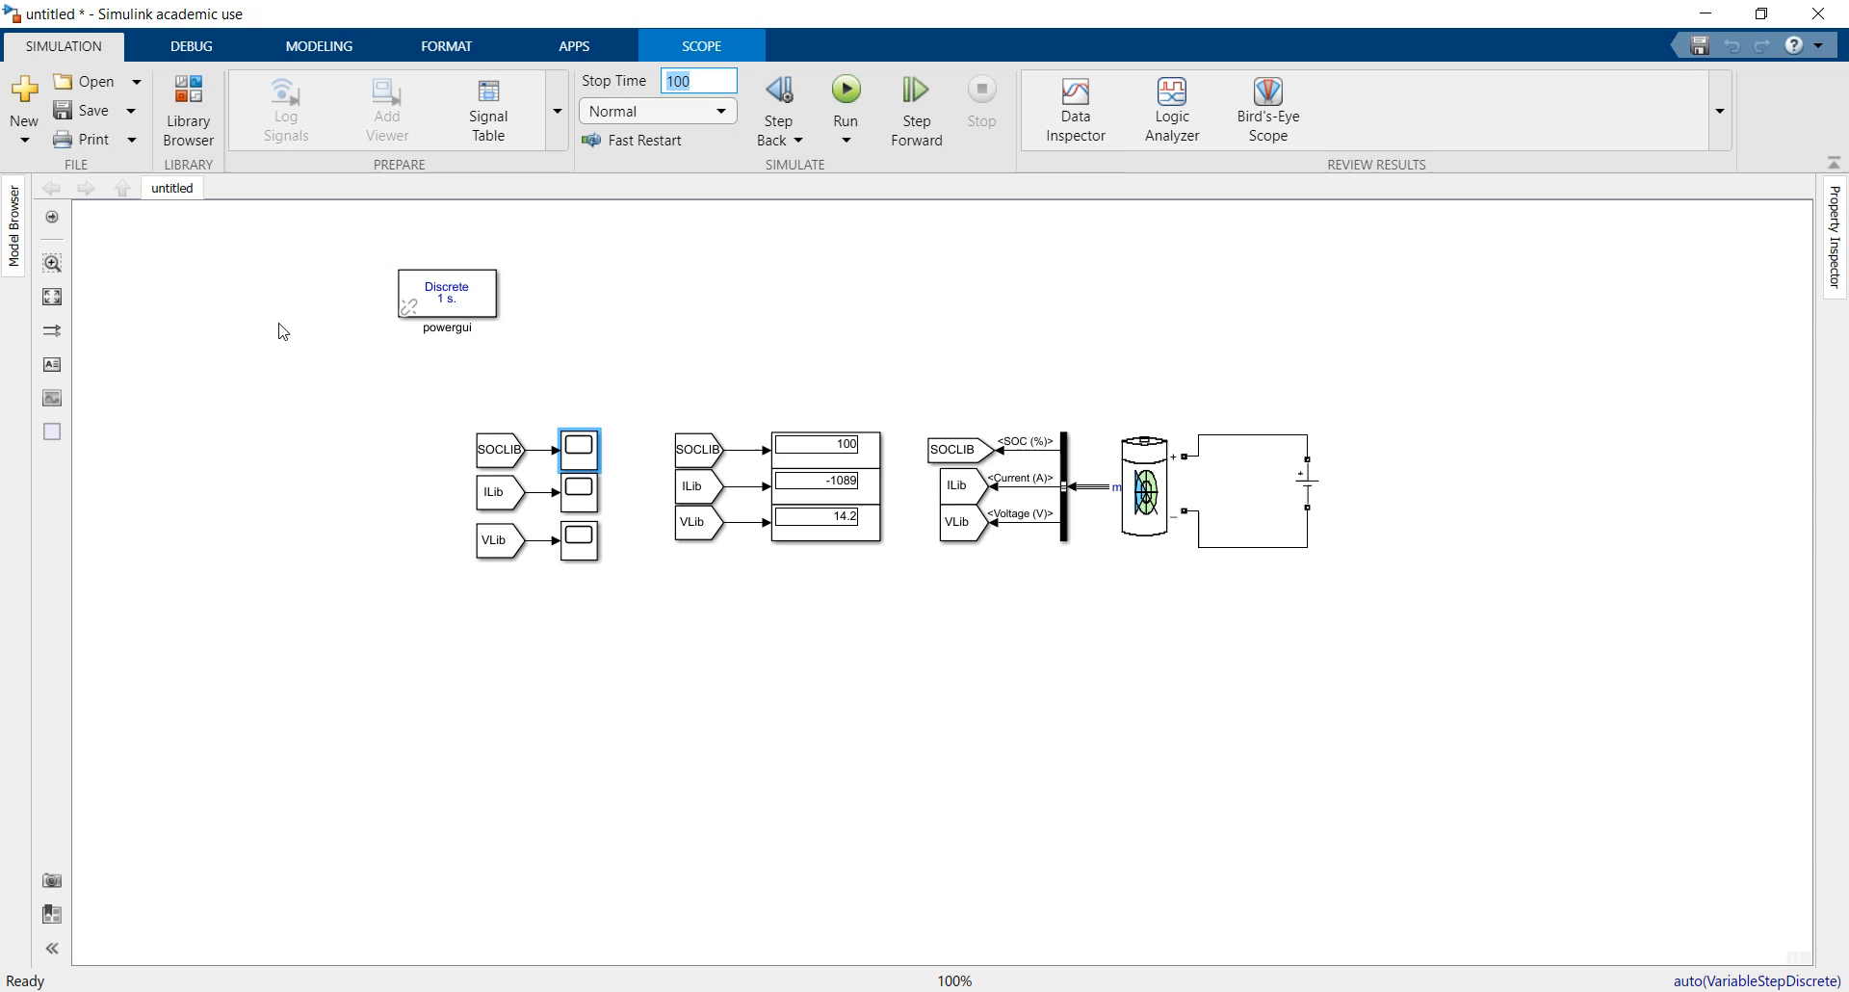
Step: Open the battery block's settings to inspect them, then close them
click(188, 110)
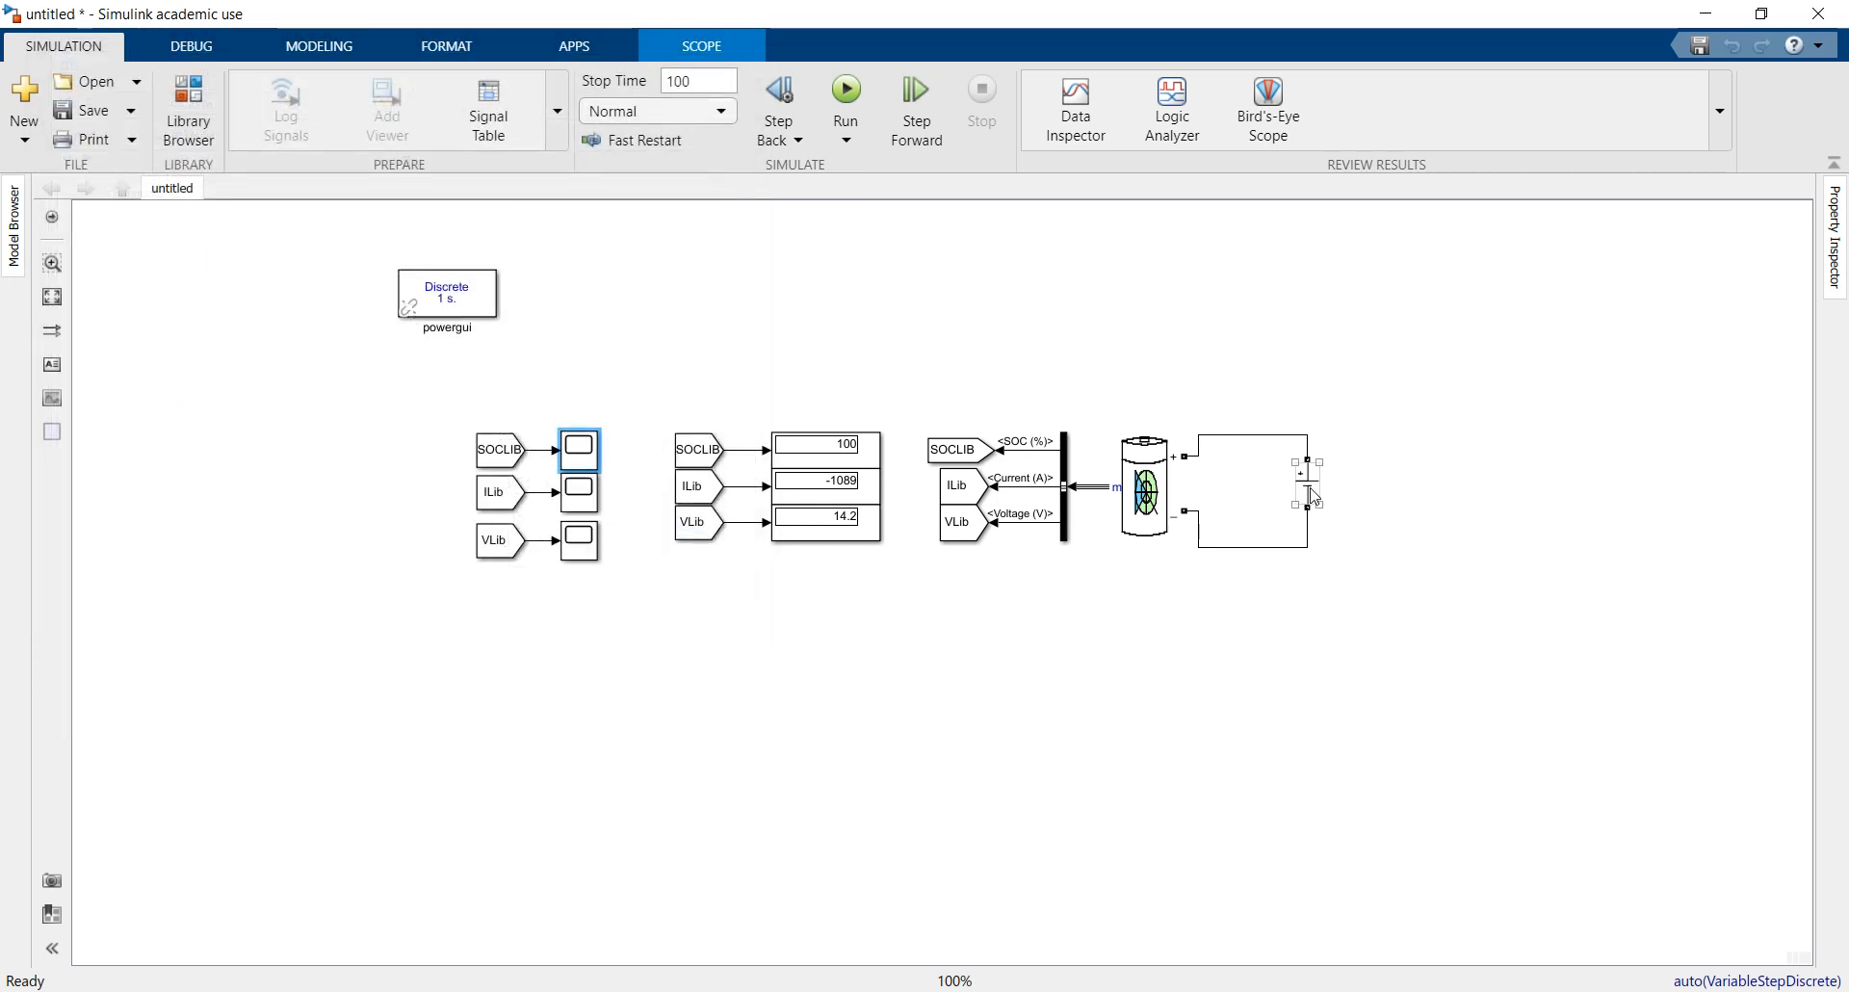
double_click(1307, 490)
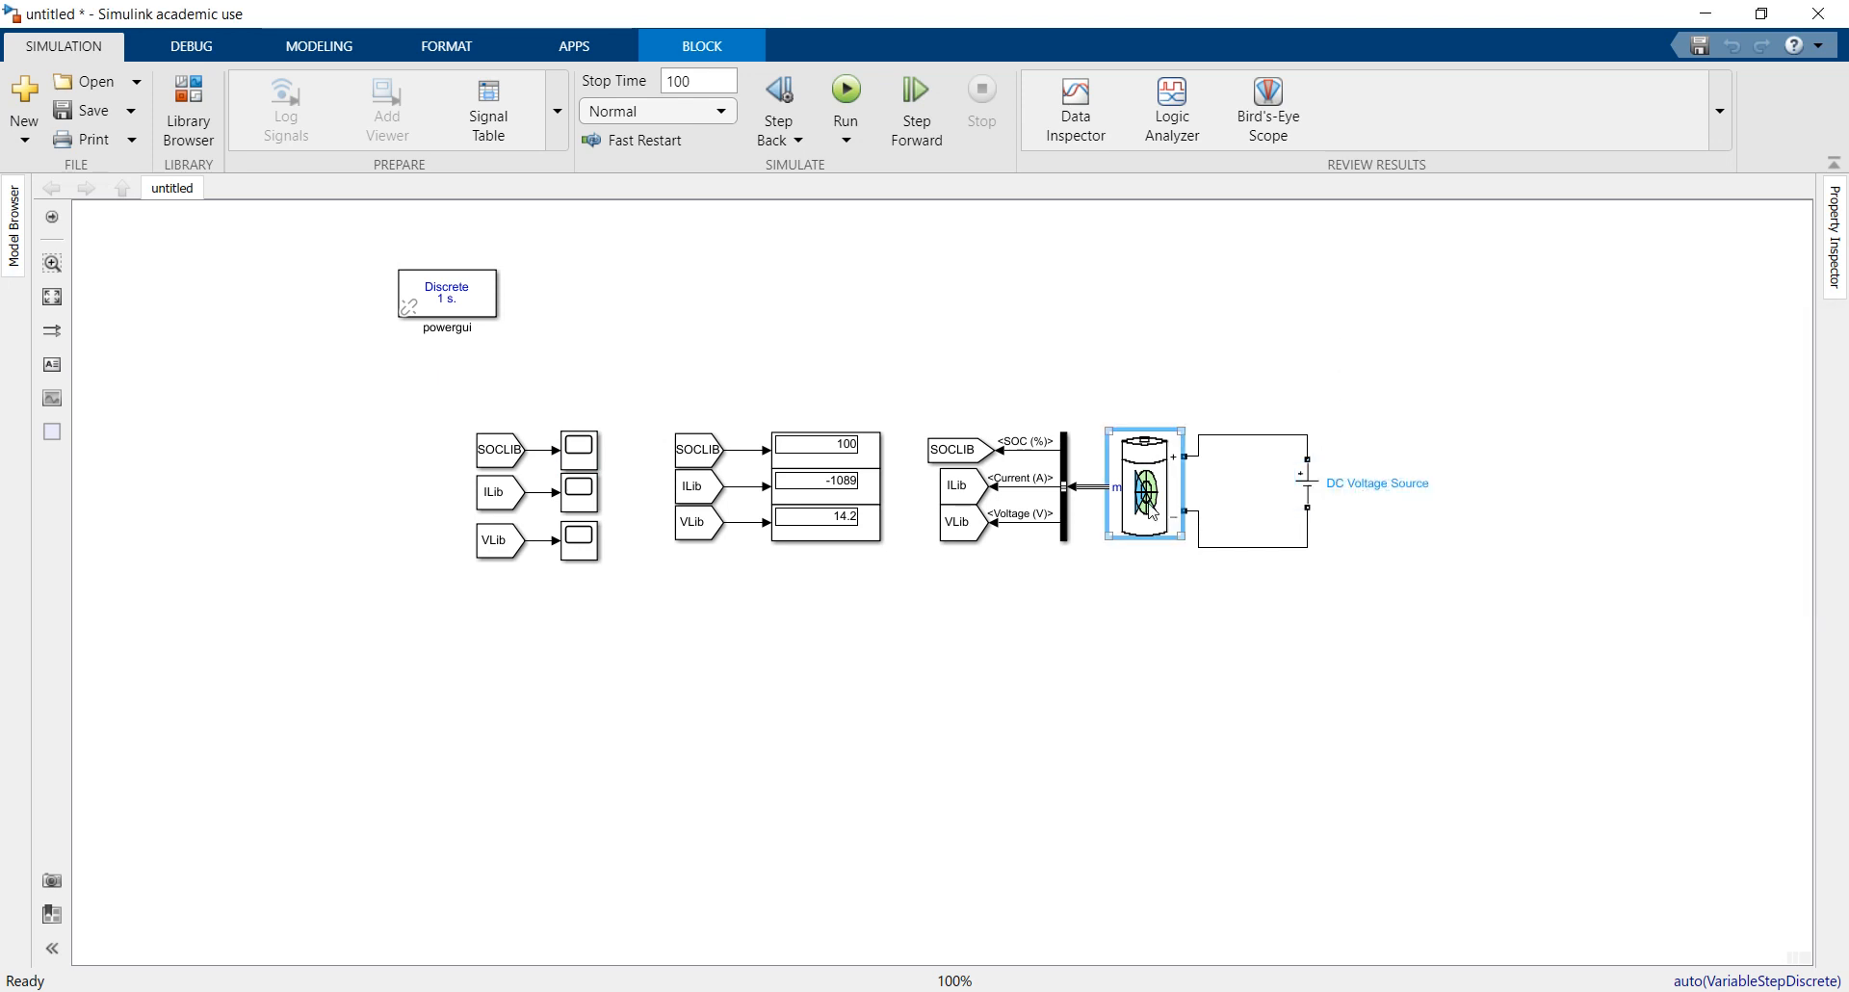
double_click(1143, 482)
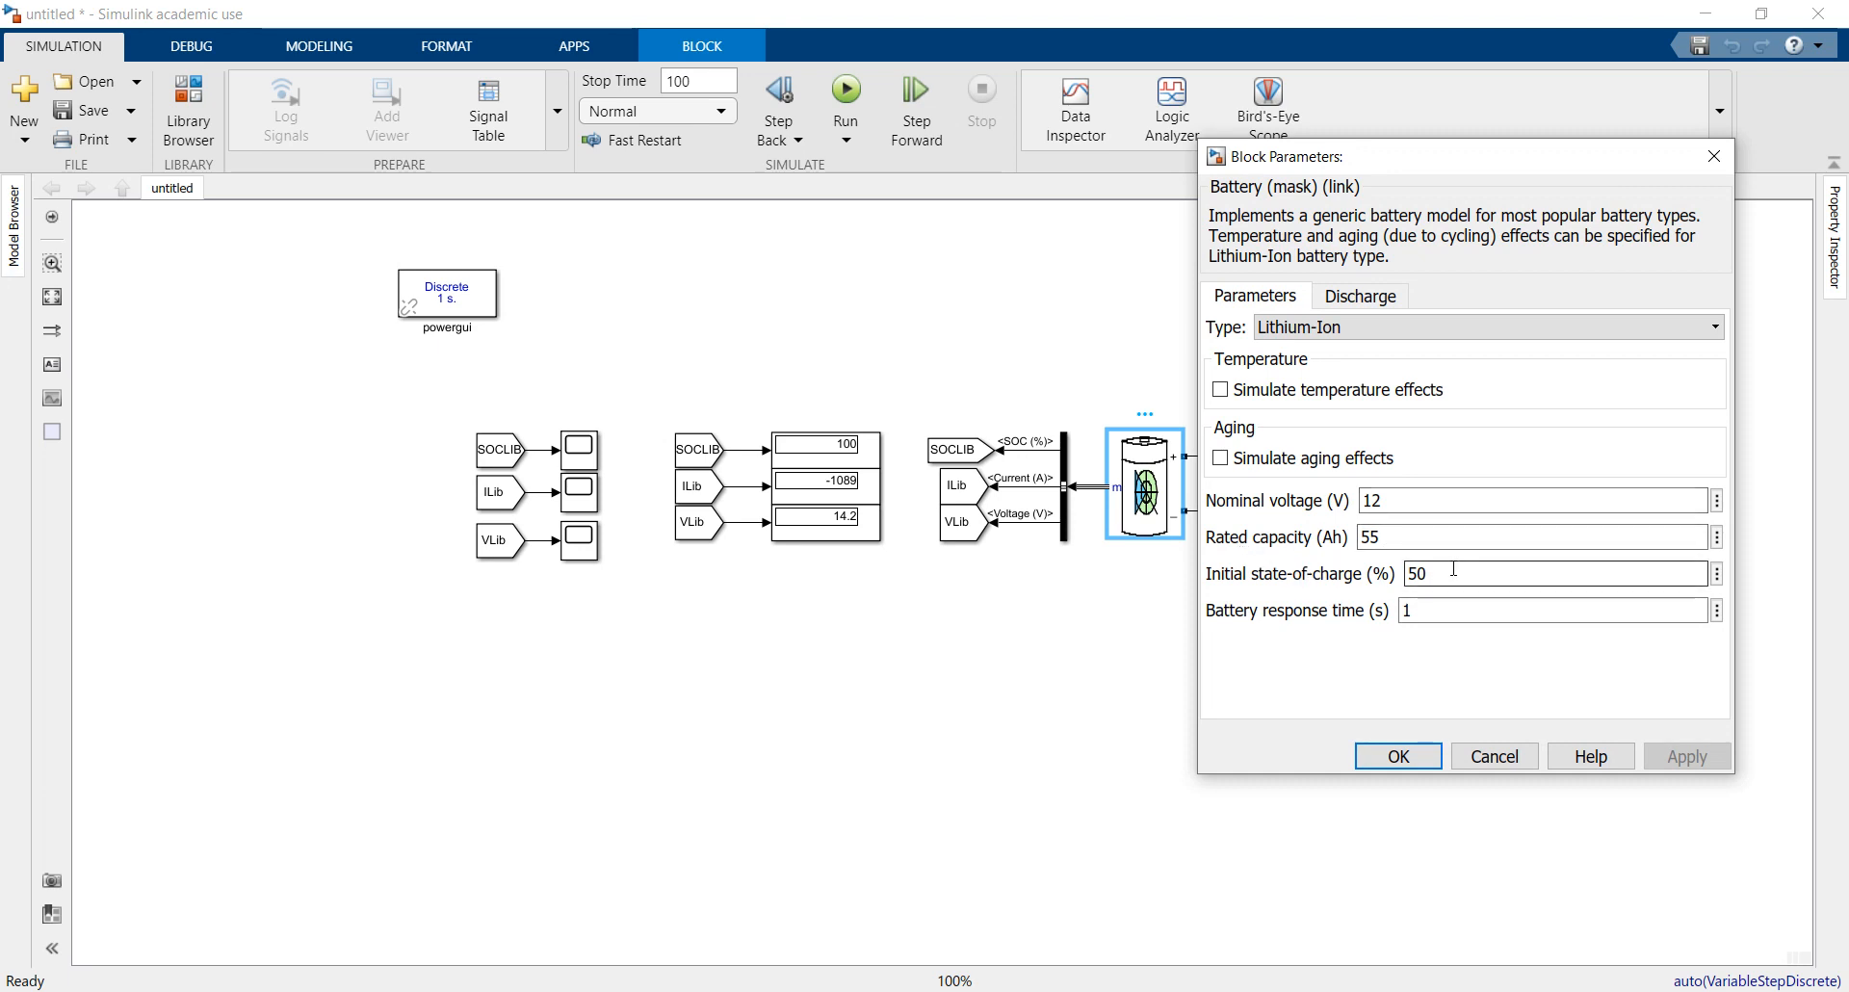
click(1398, 756)
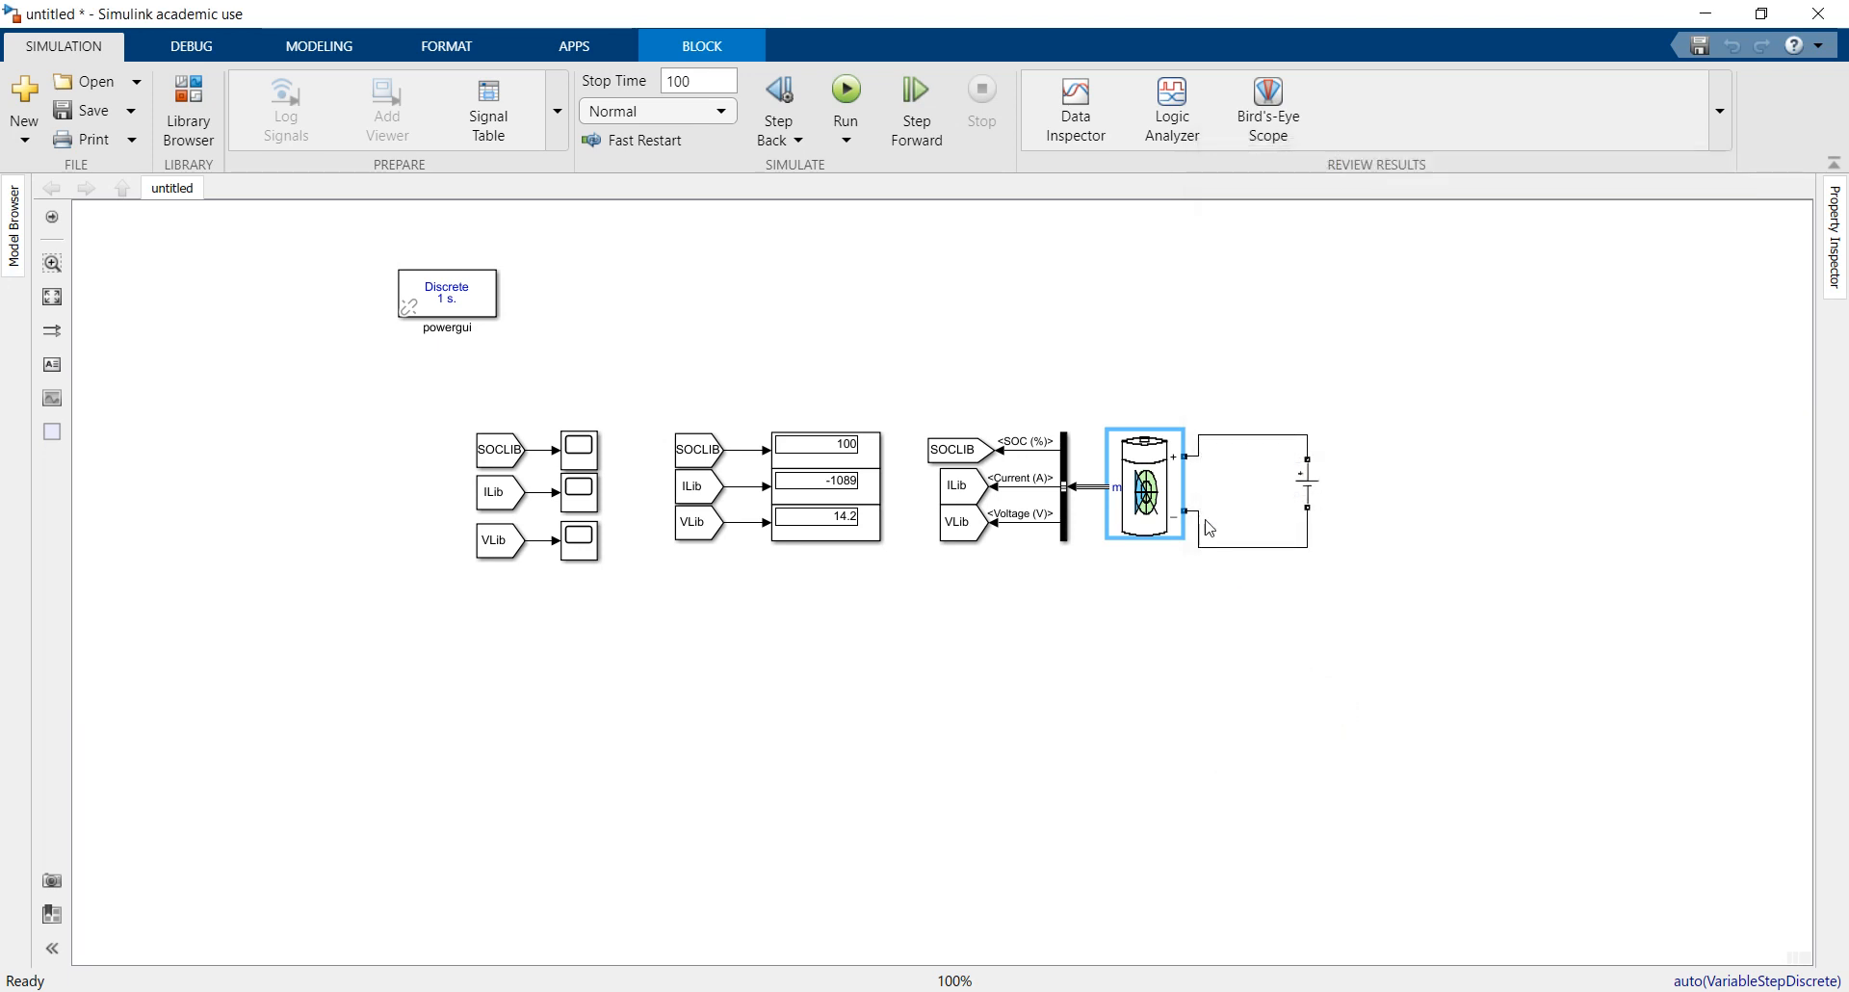
mouse_move(1147, 585)
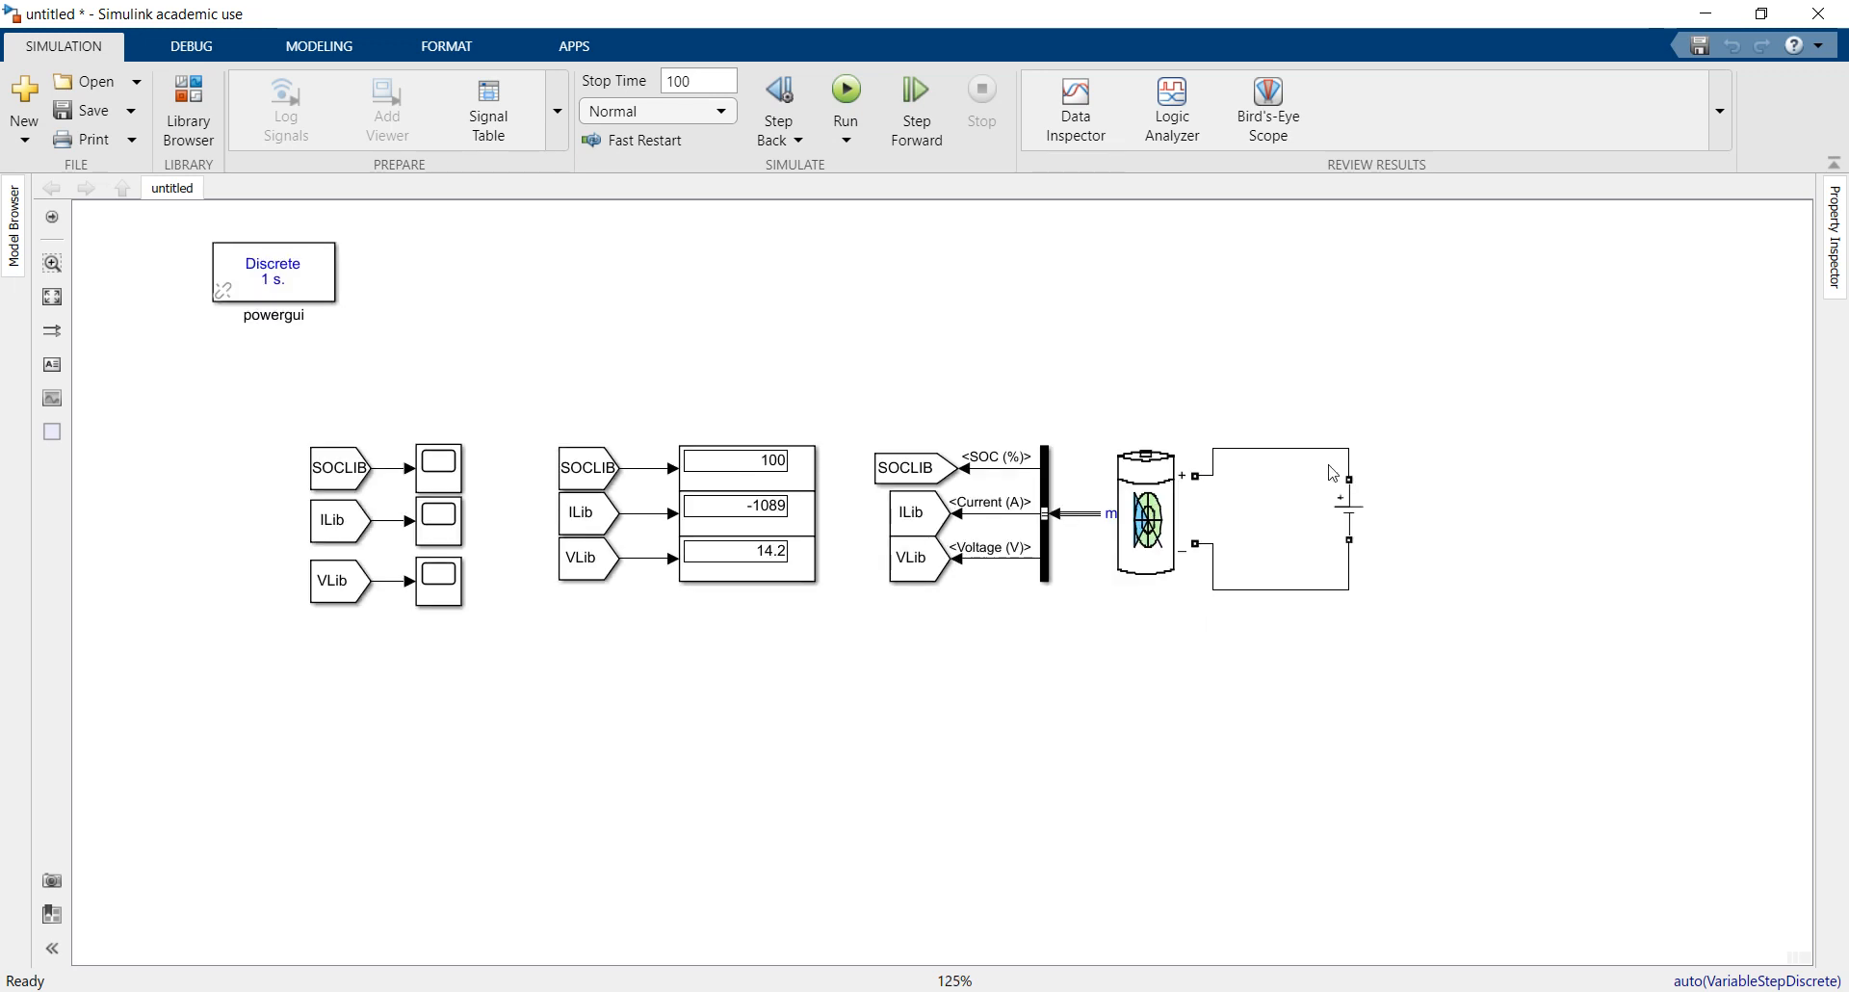
Step: Set stop time to 10 and confirm powergui uses a discrete 1-second solver
click(1346, 513)
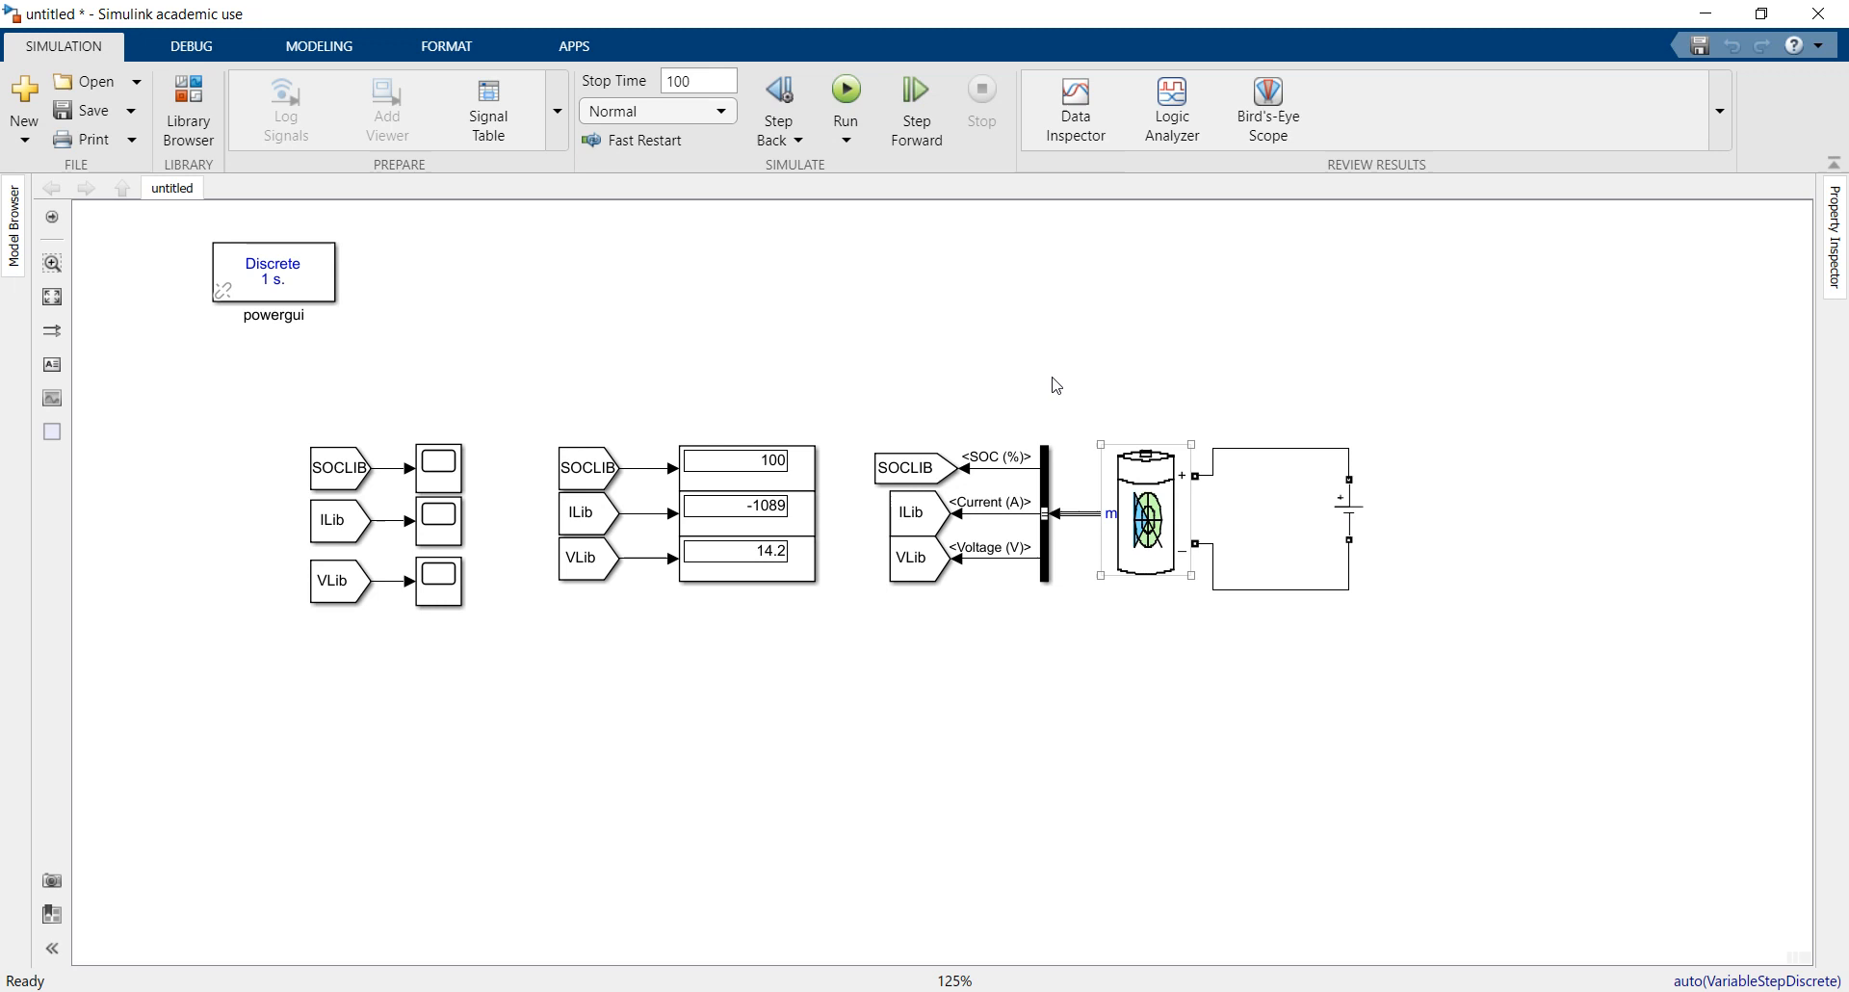
click(1035, 366)
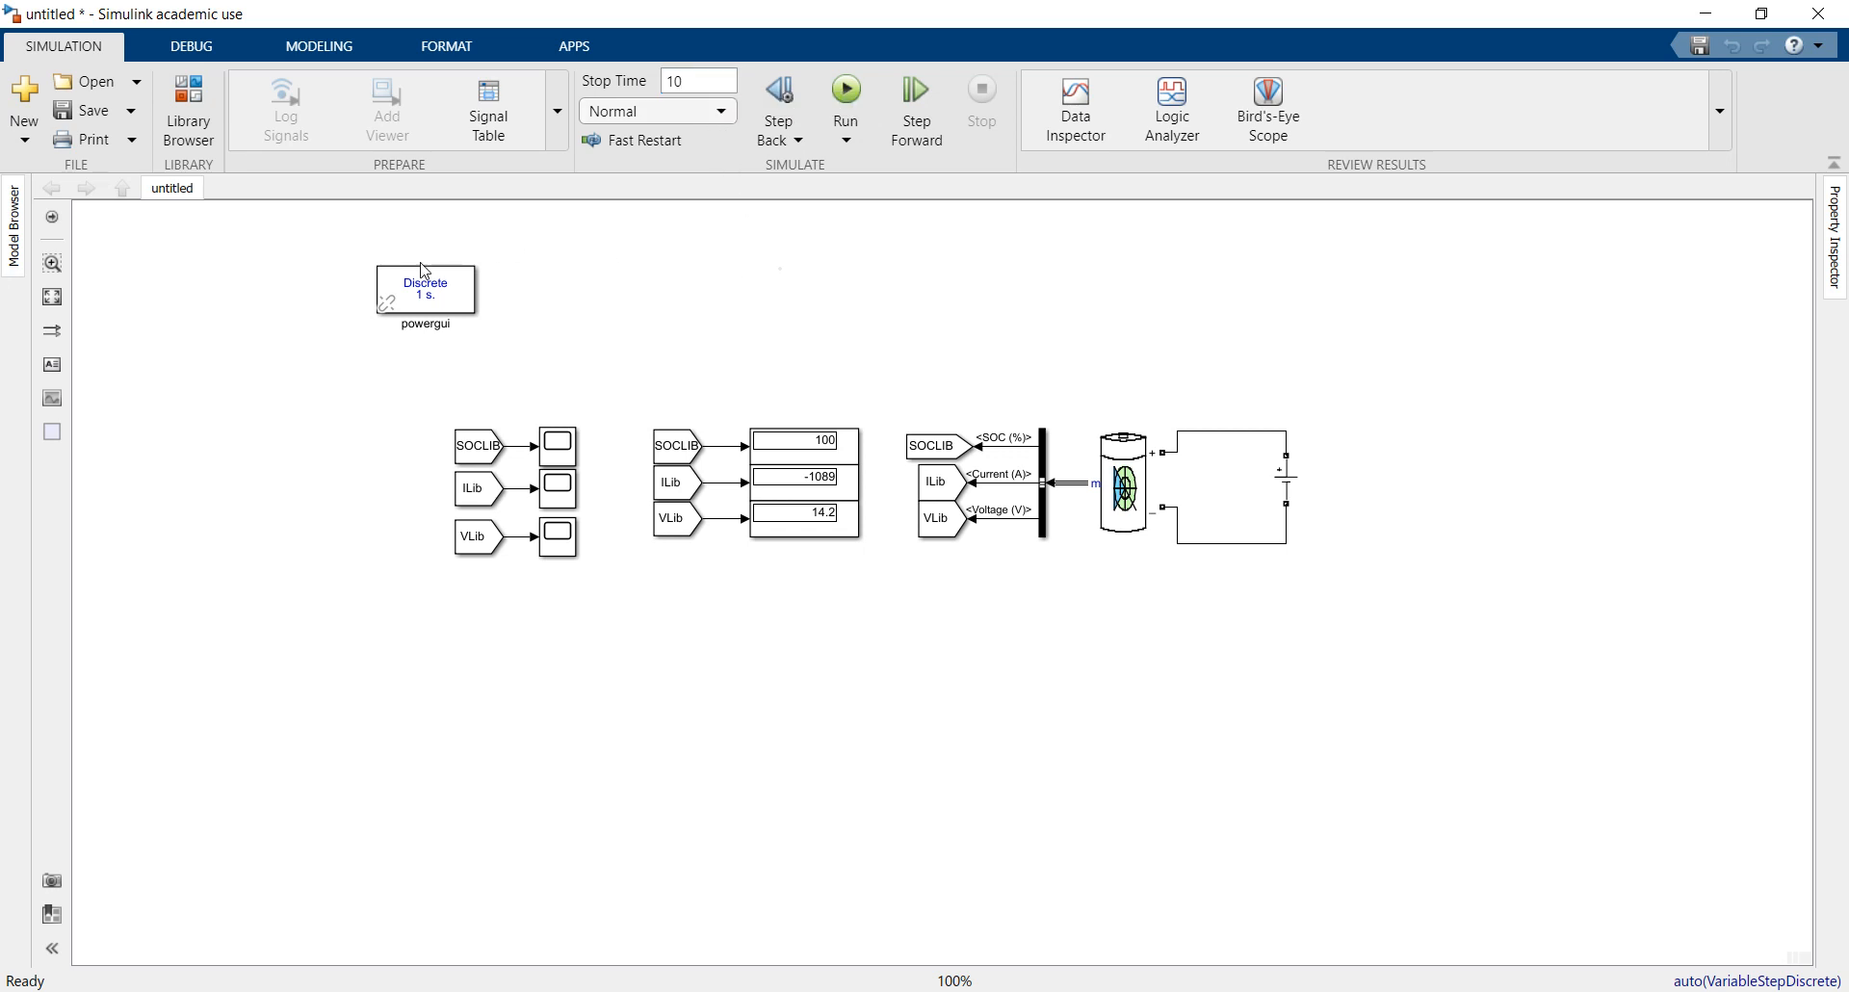
double_click(425, 288)
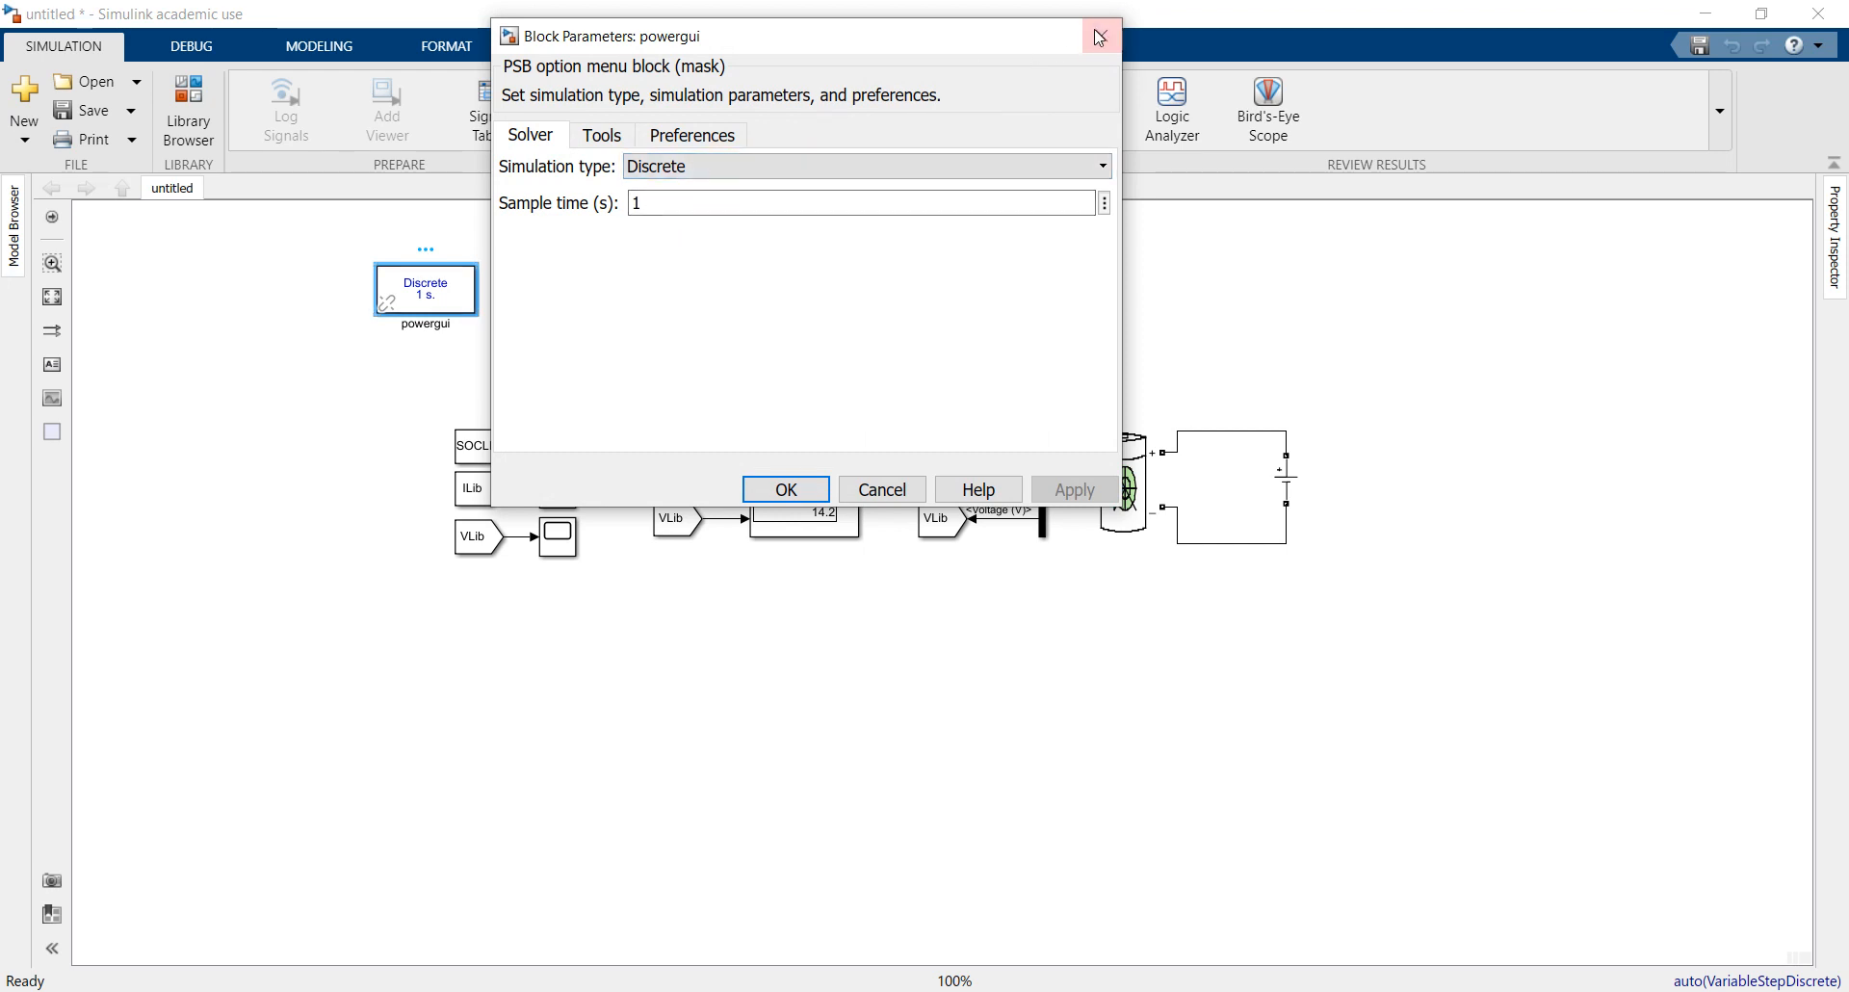
click(1097, 37)
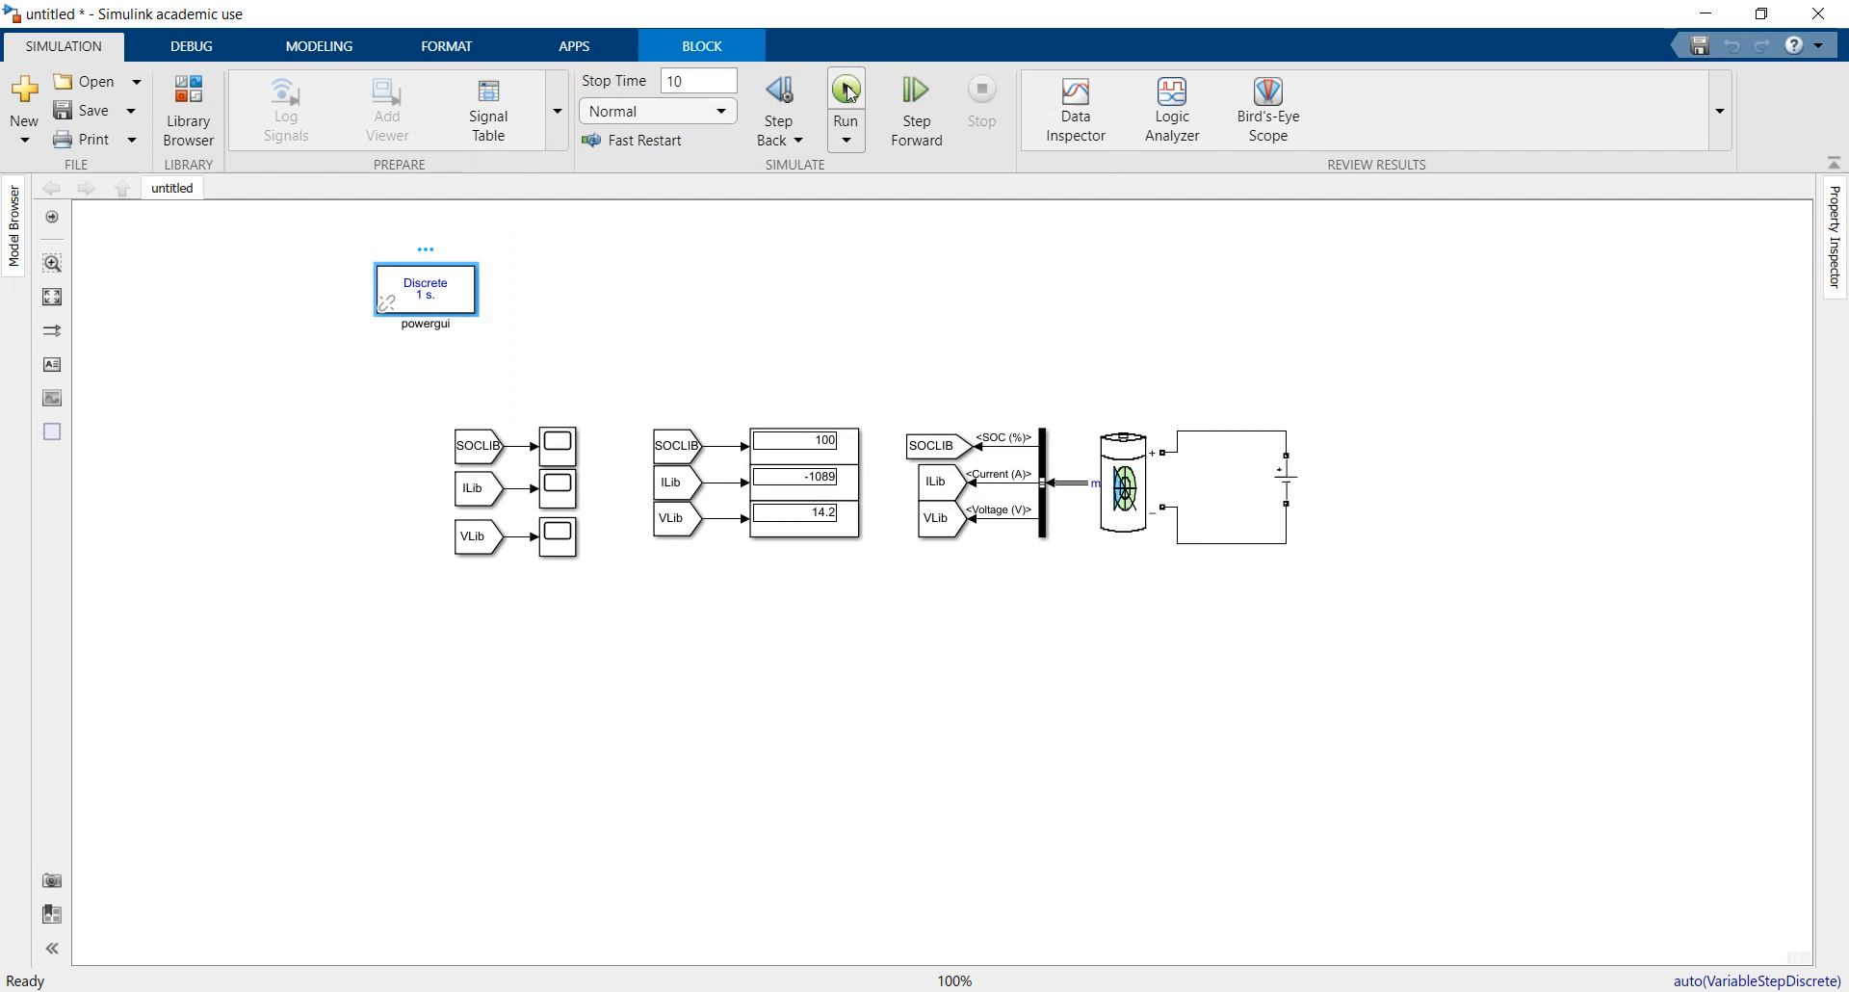
Step: Run 10 seconds, view SOC rising from 50% to 52.74%, then enter stop time 100
click(845, 94)
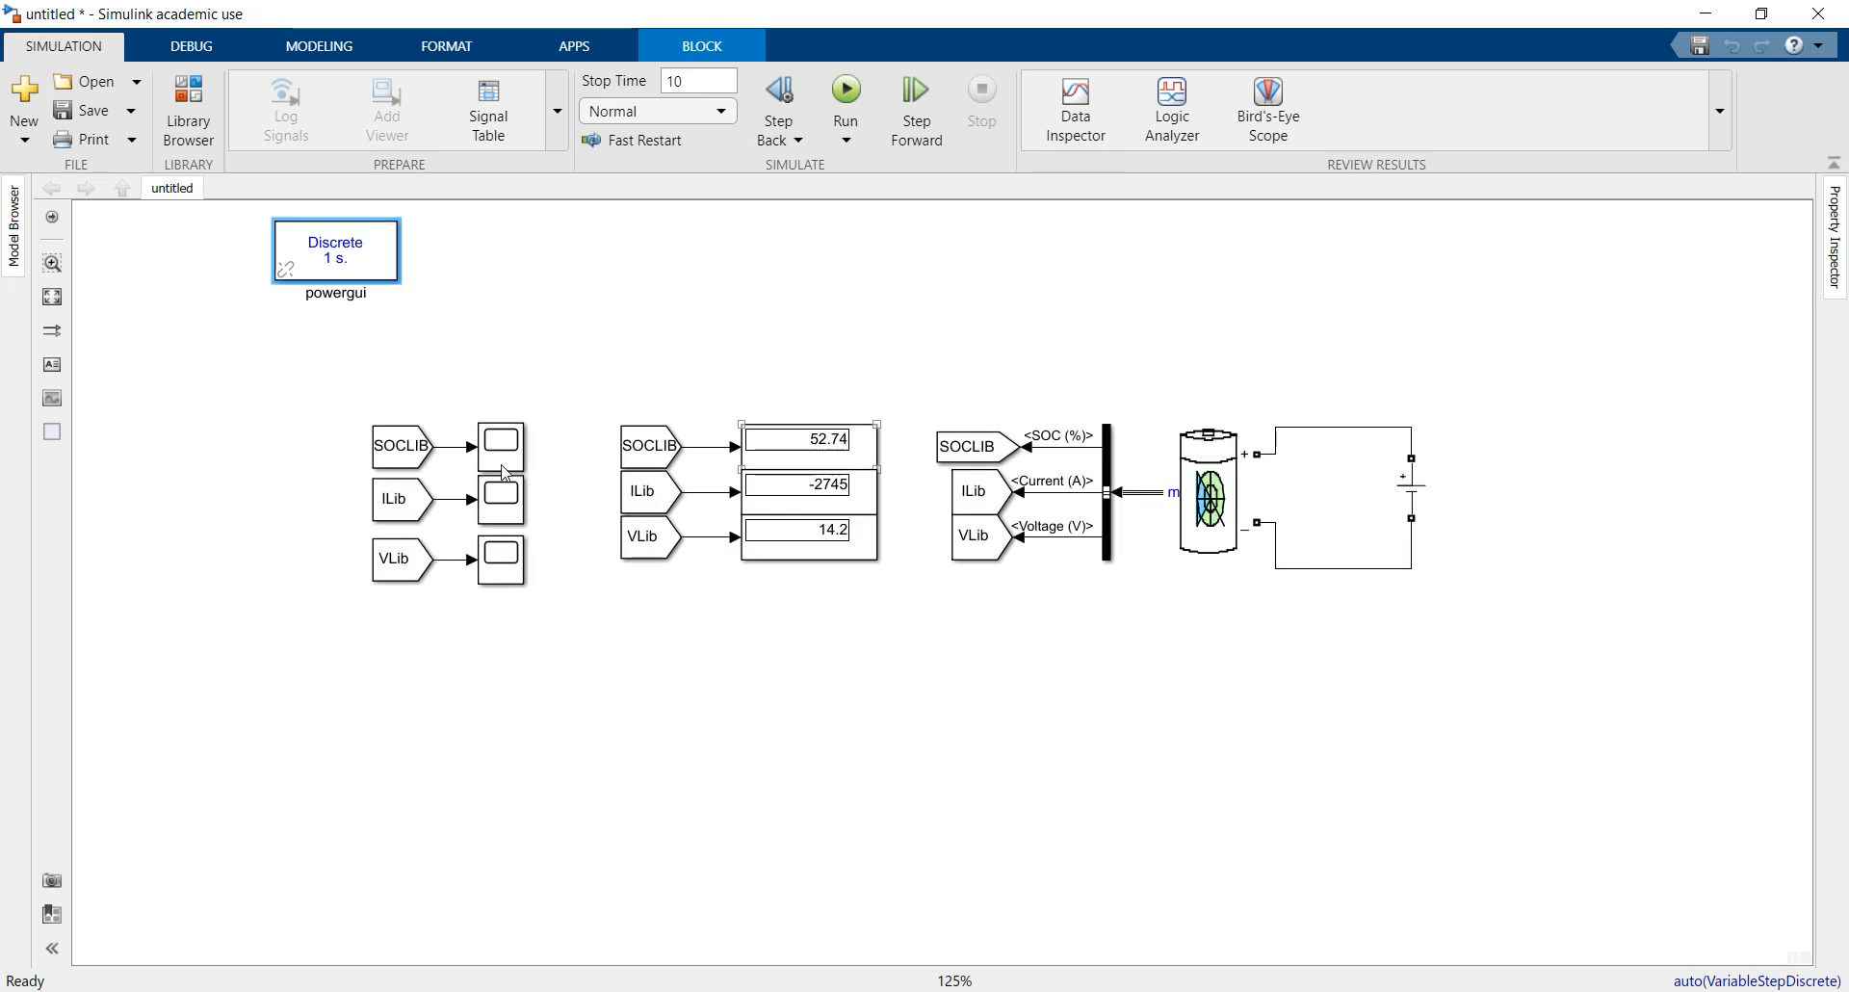
click(499, 445)
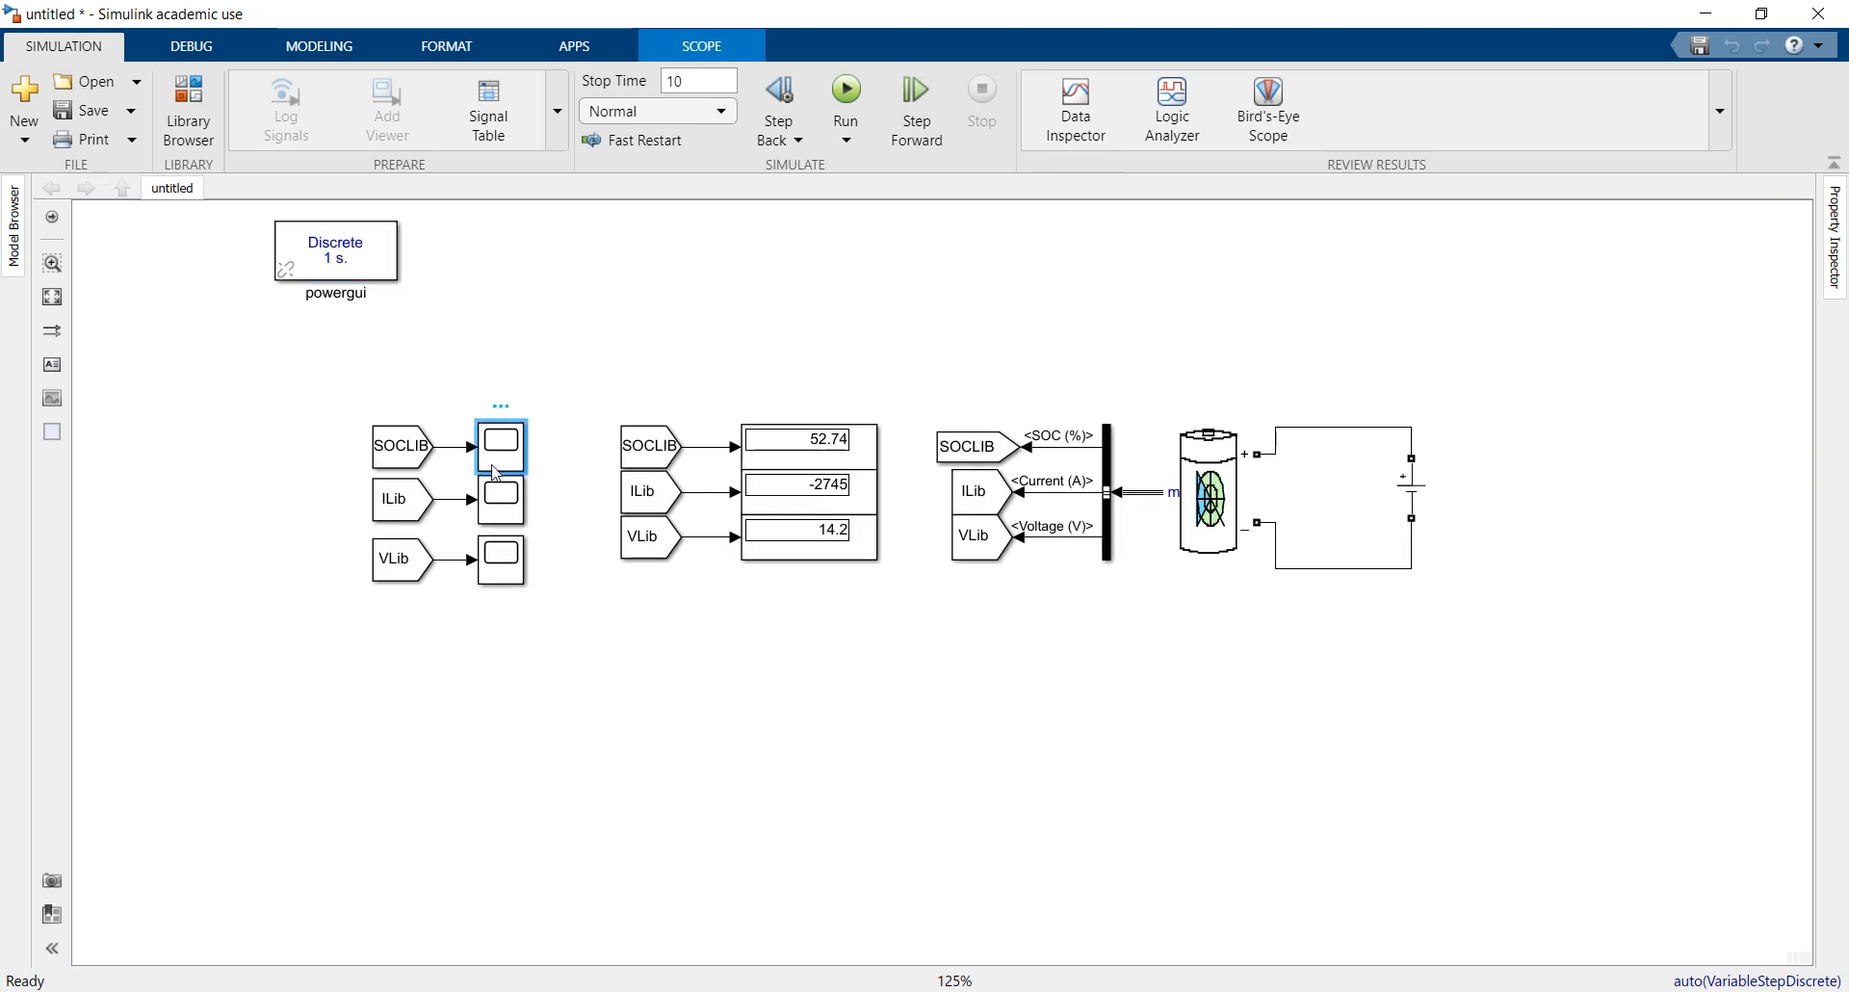
double_click(499, 445)
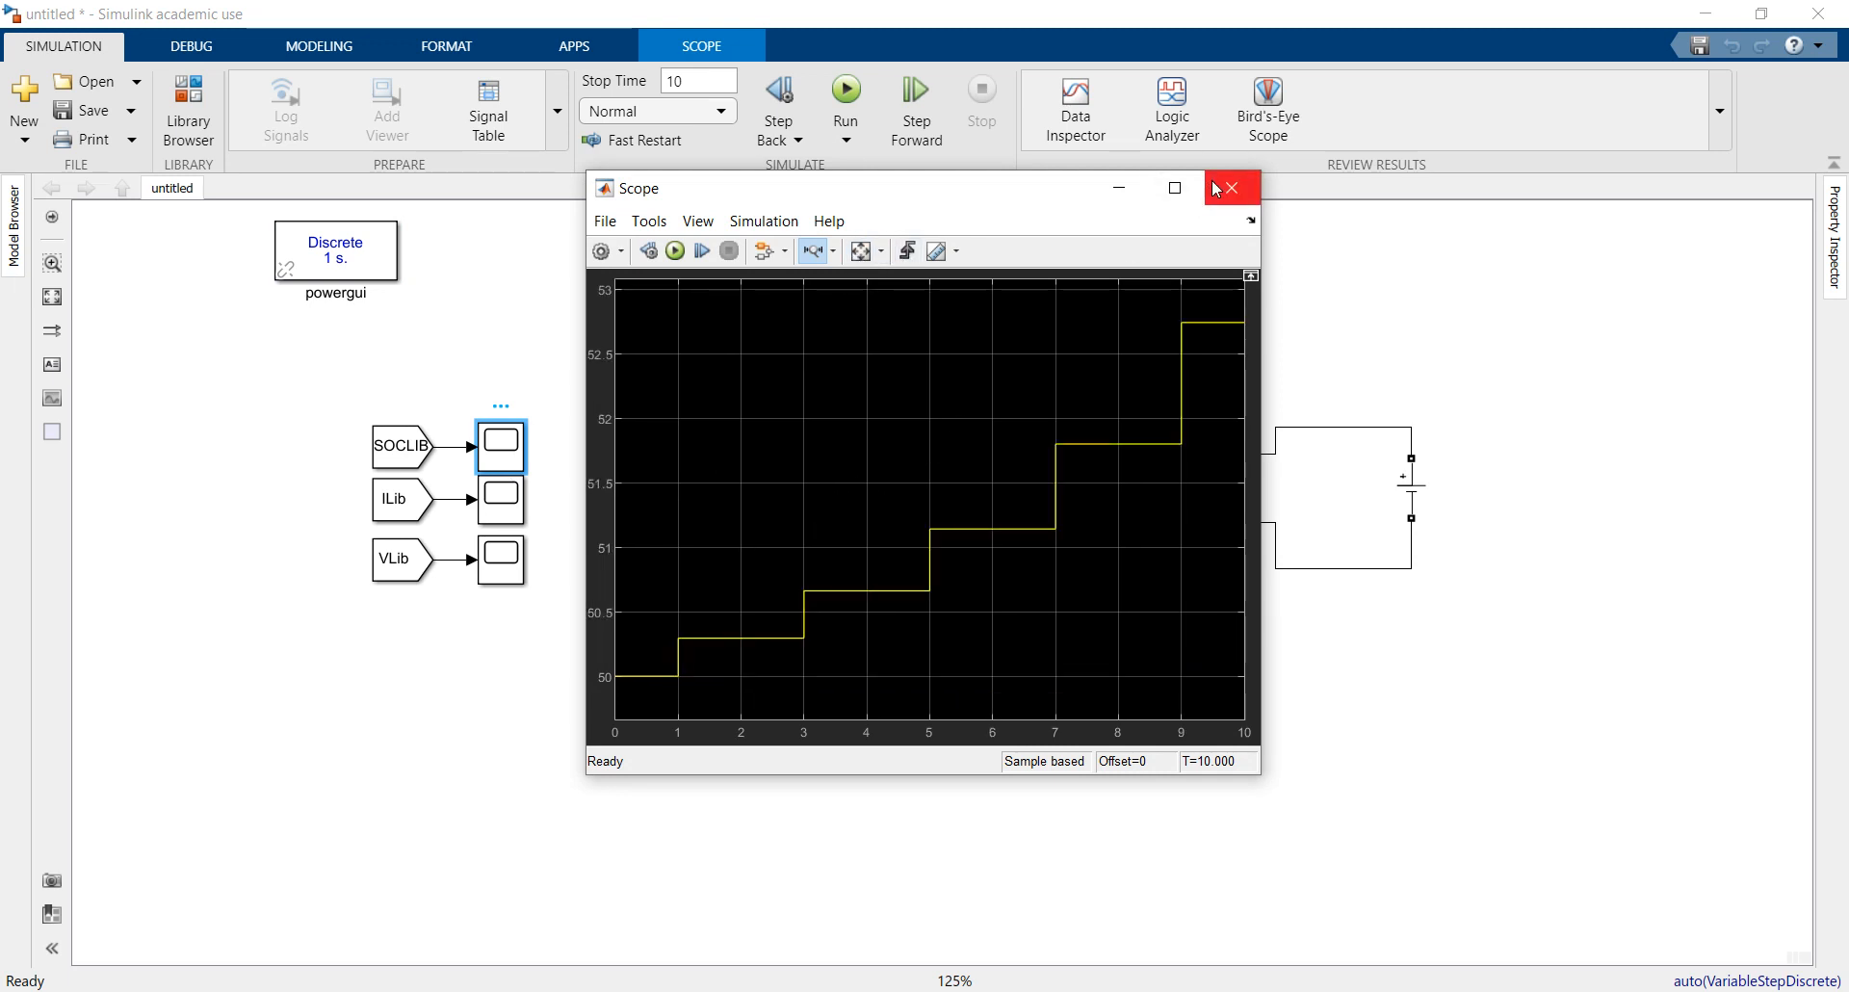
click(1230, 187)
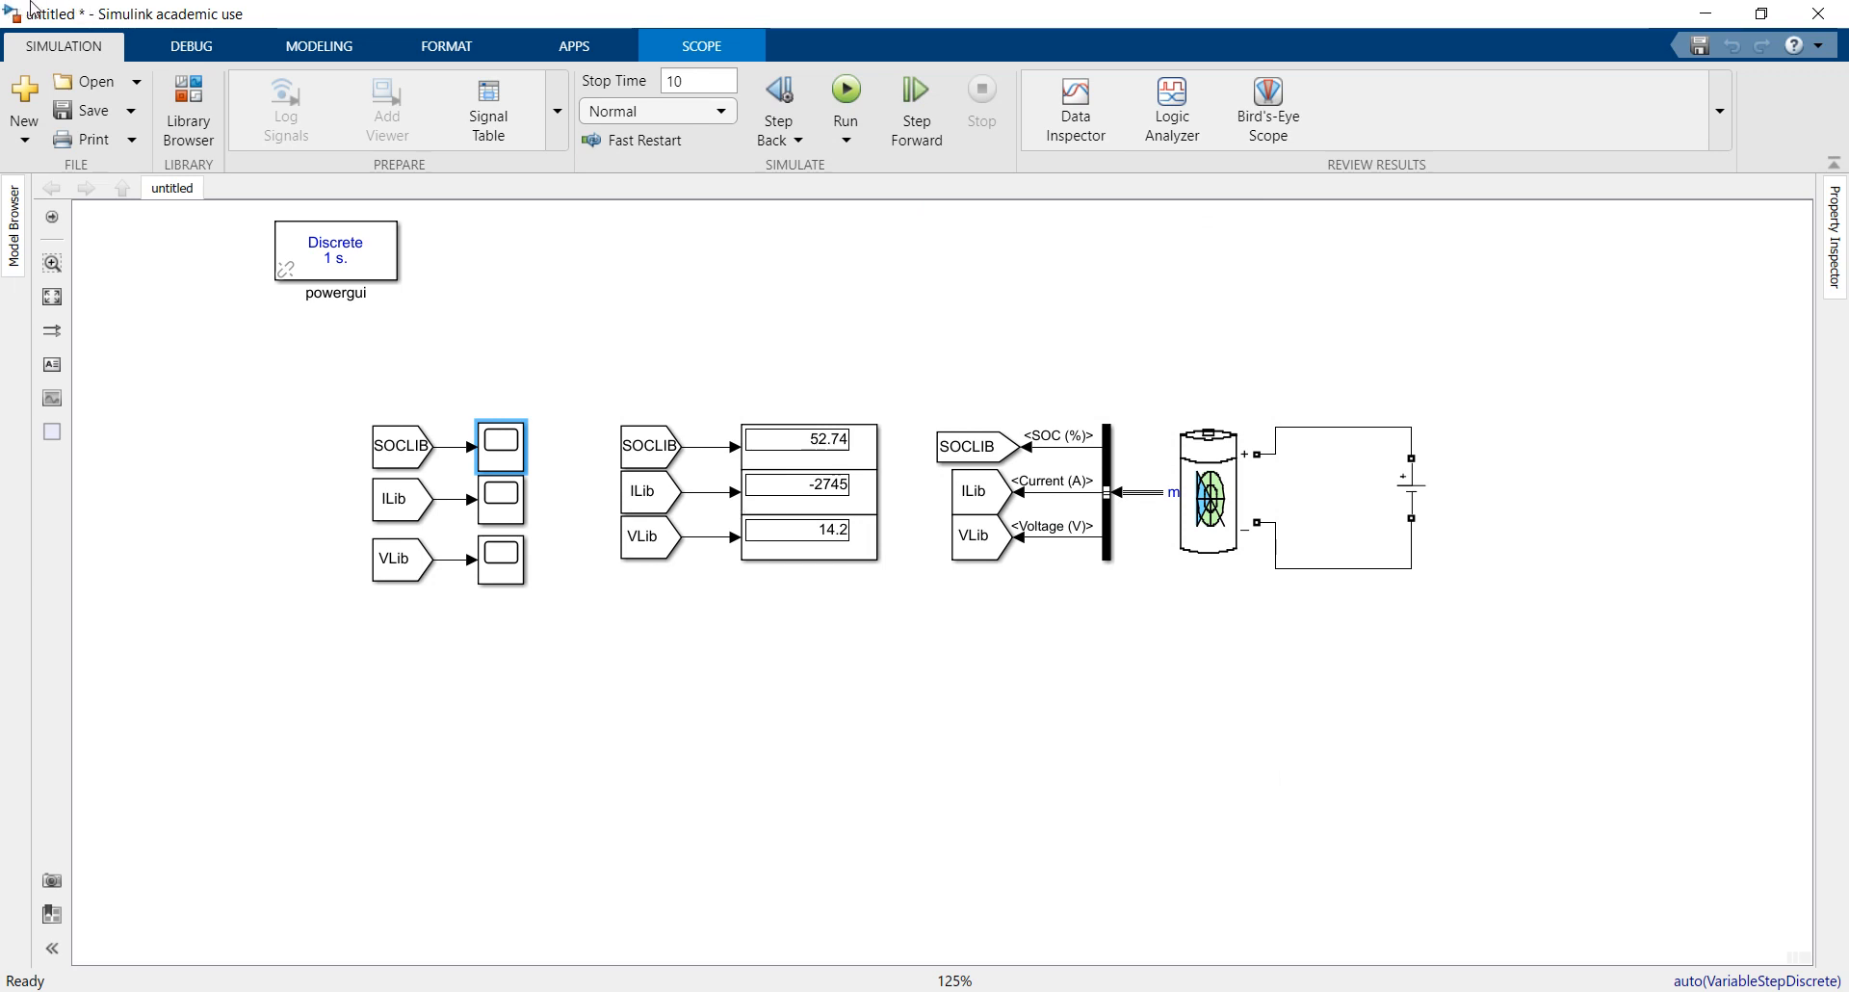
mouse_move(790, 593)
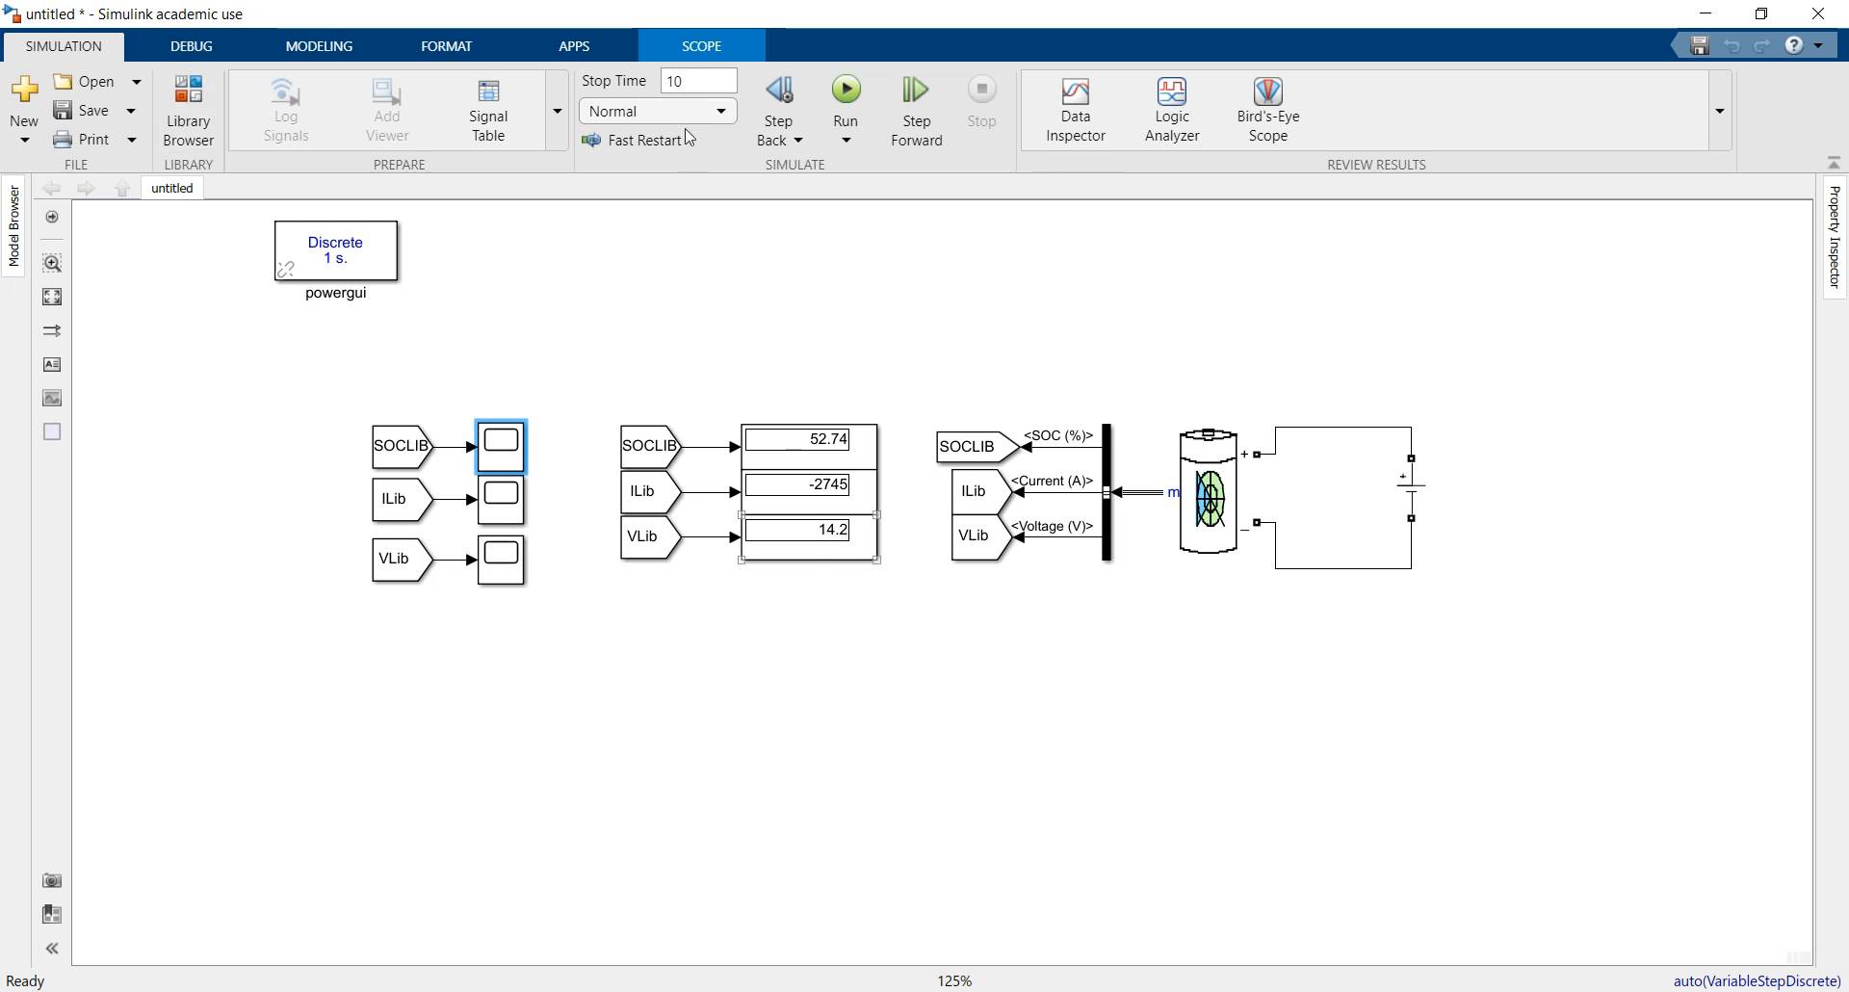
text(100)
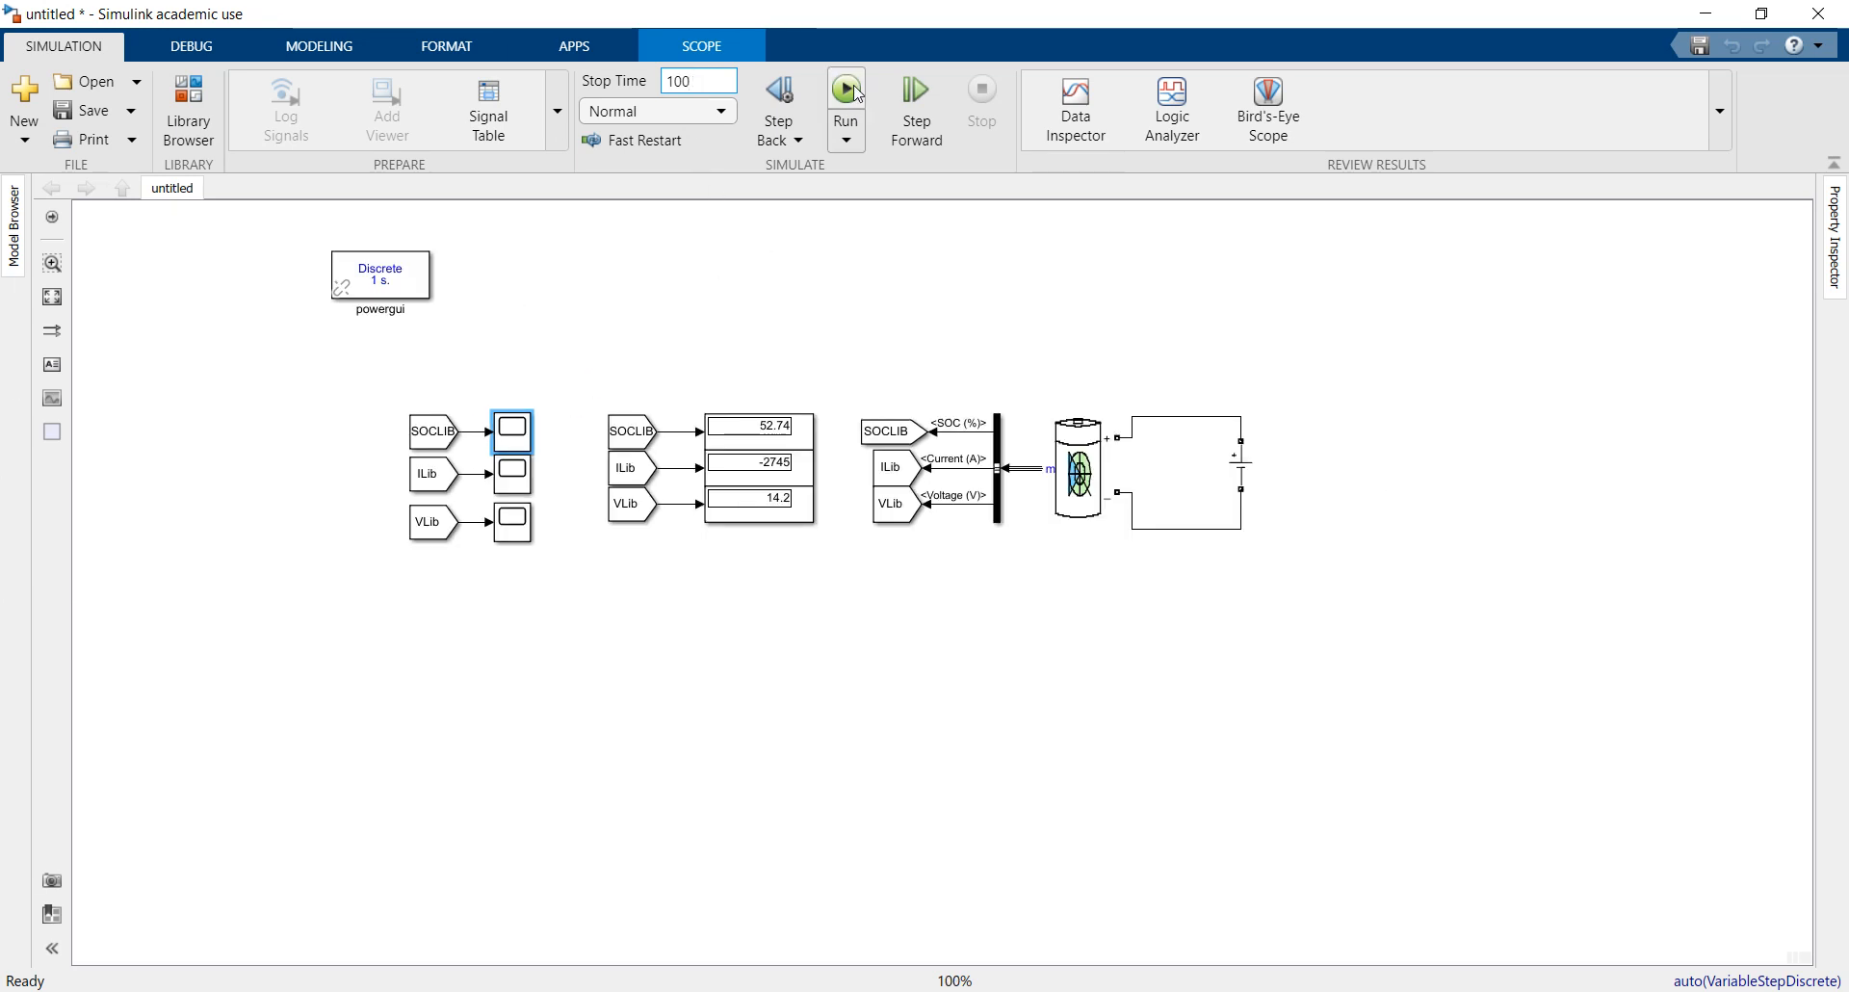
Step: Run the 100-second simulation and open the SOC plot showing 50% to 100%
click(844, 89)
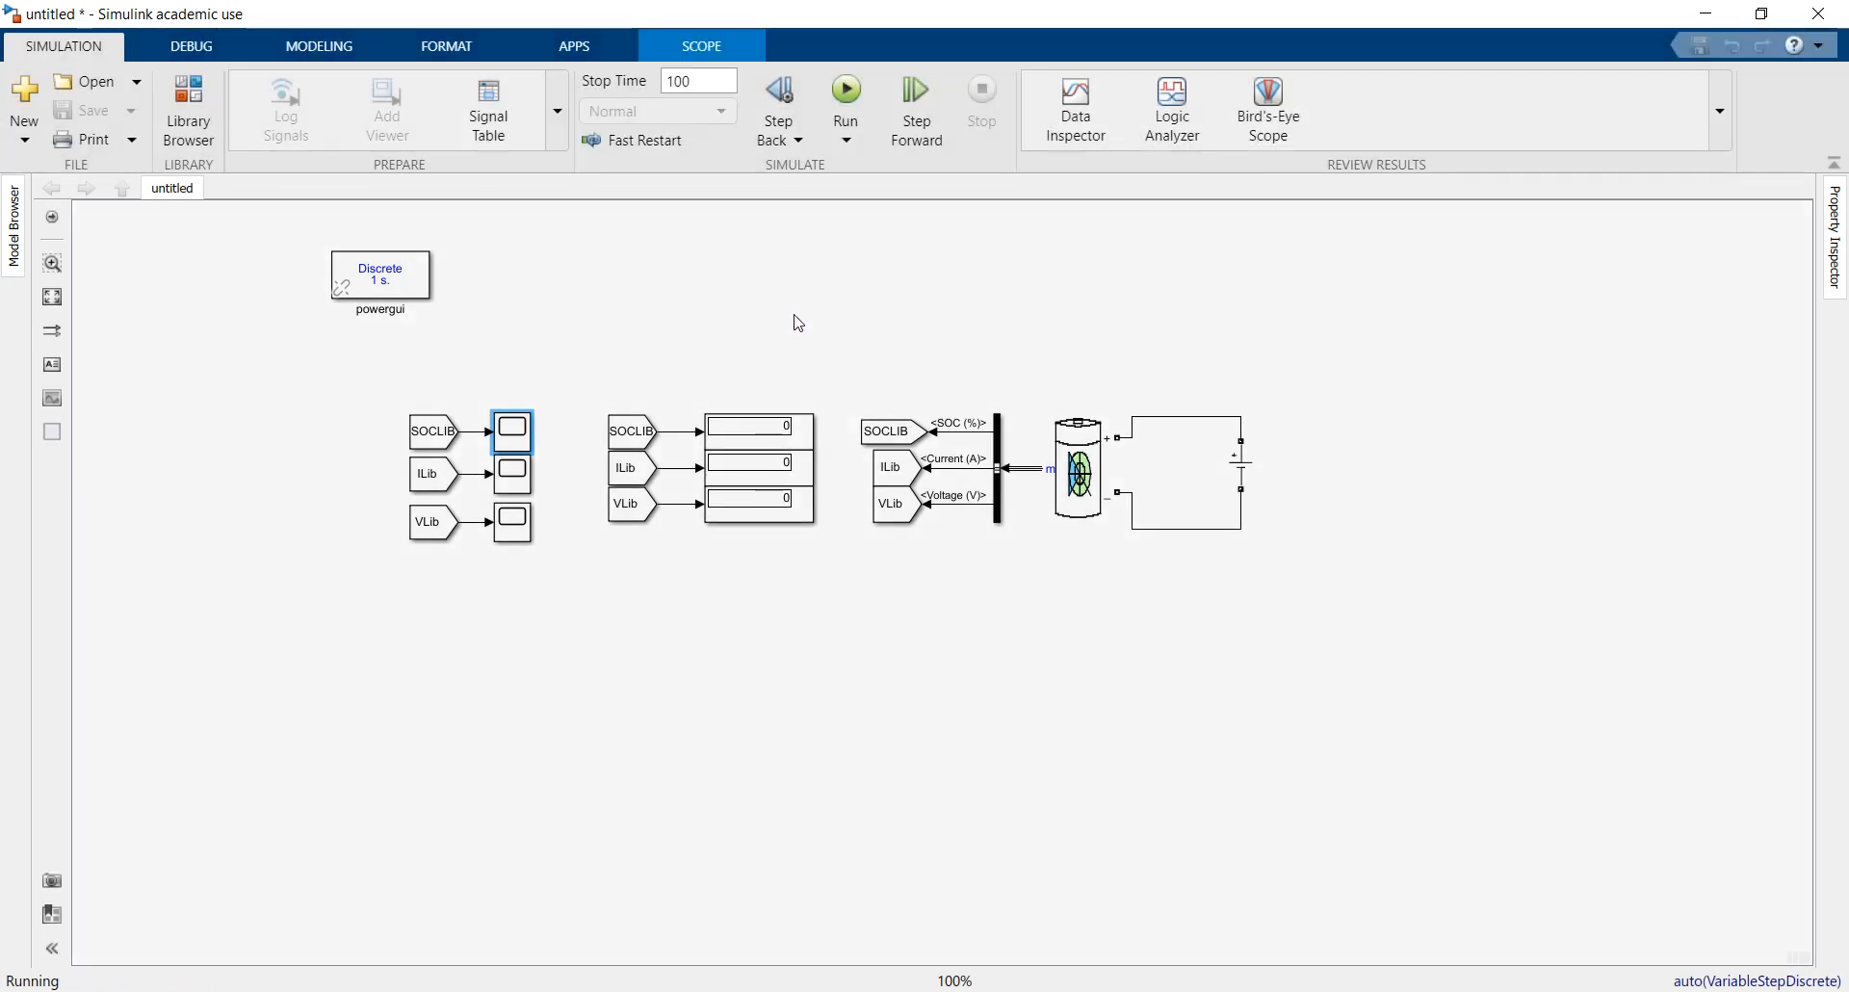
click(845, 88)
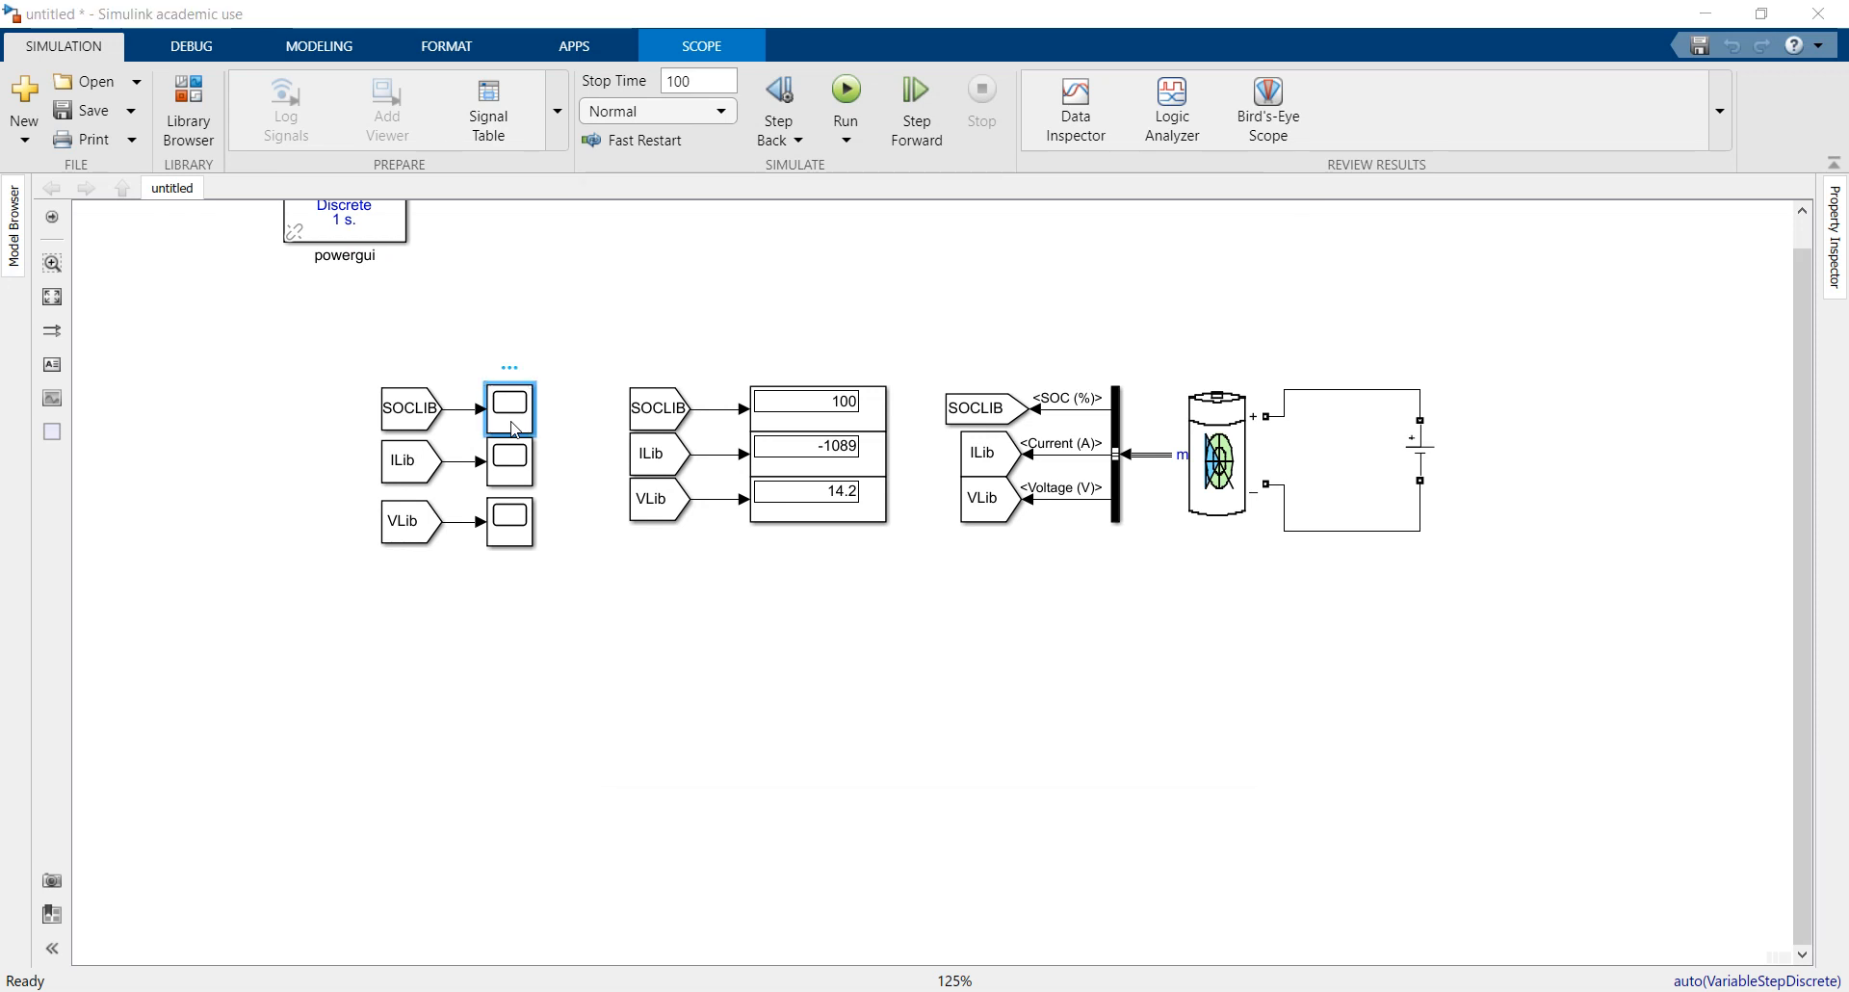
double_click(508, 408)
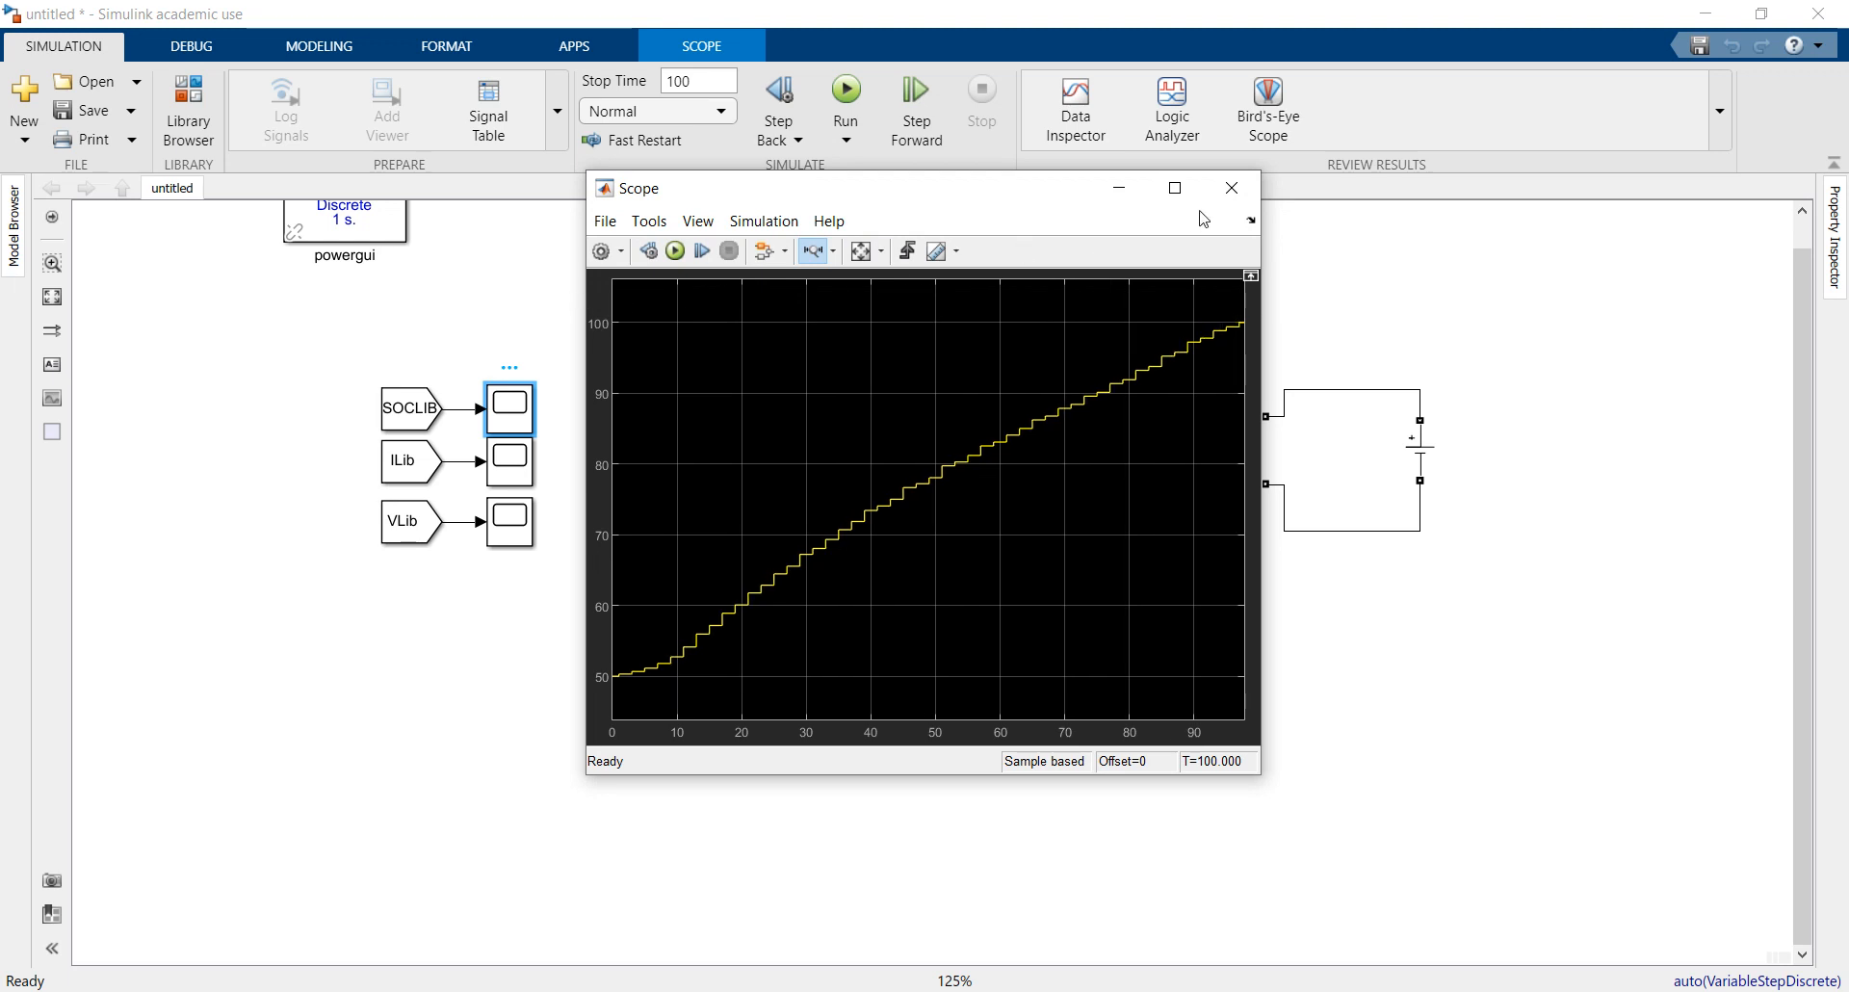
mouse_move(1231, 188)
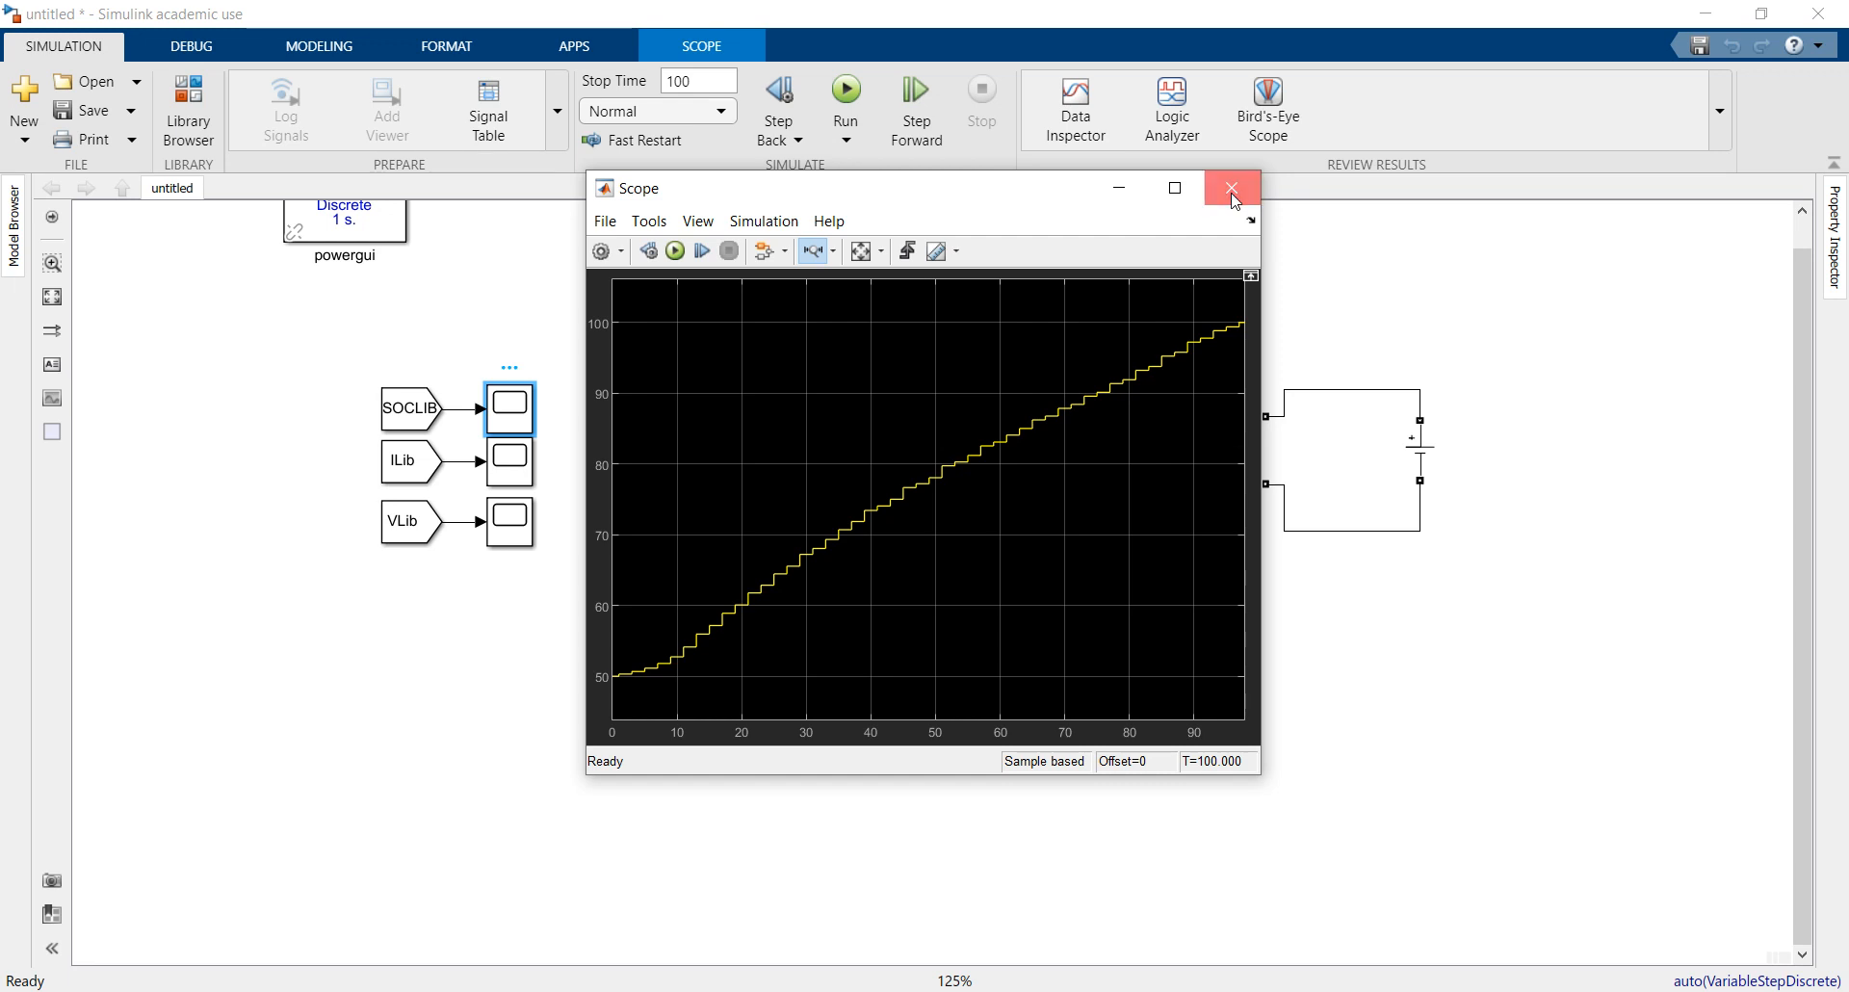
Step: Close the SOC Scope window, leaving the model showing 100%, -1089 A, 14.2 V
click(1230, 188)
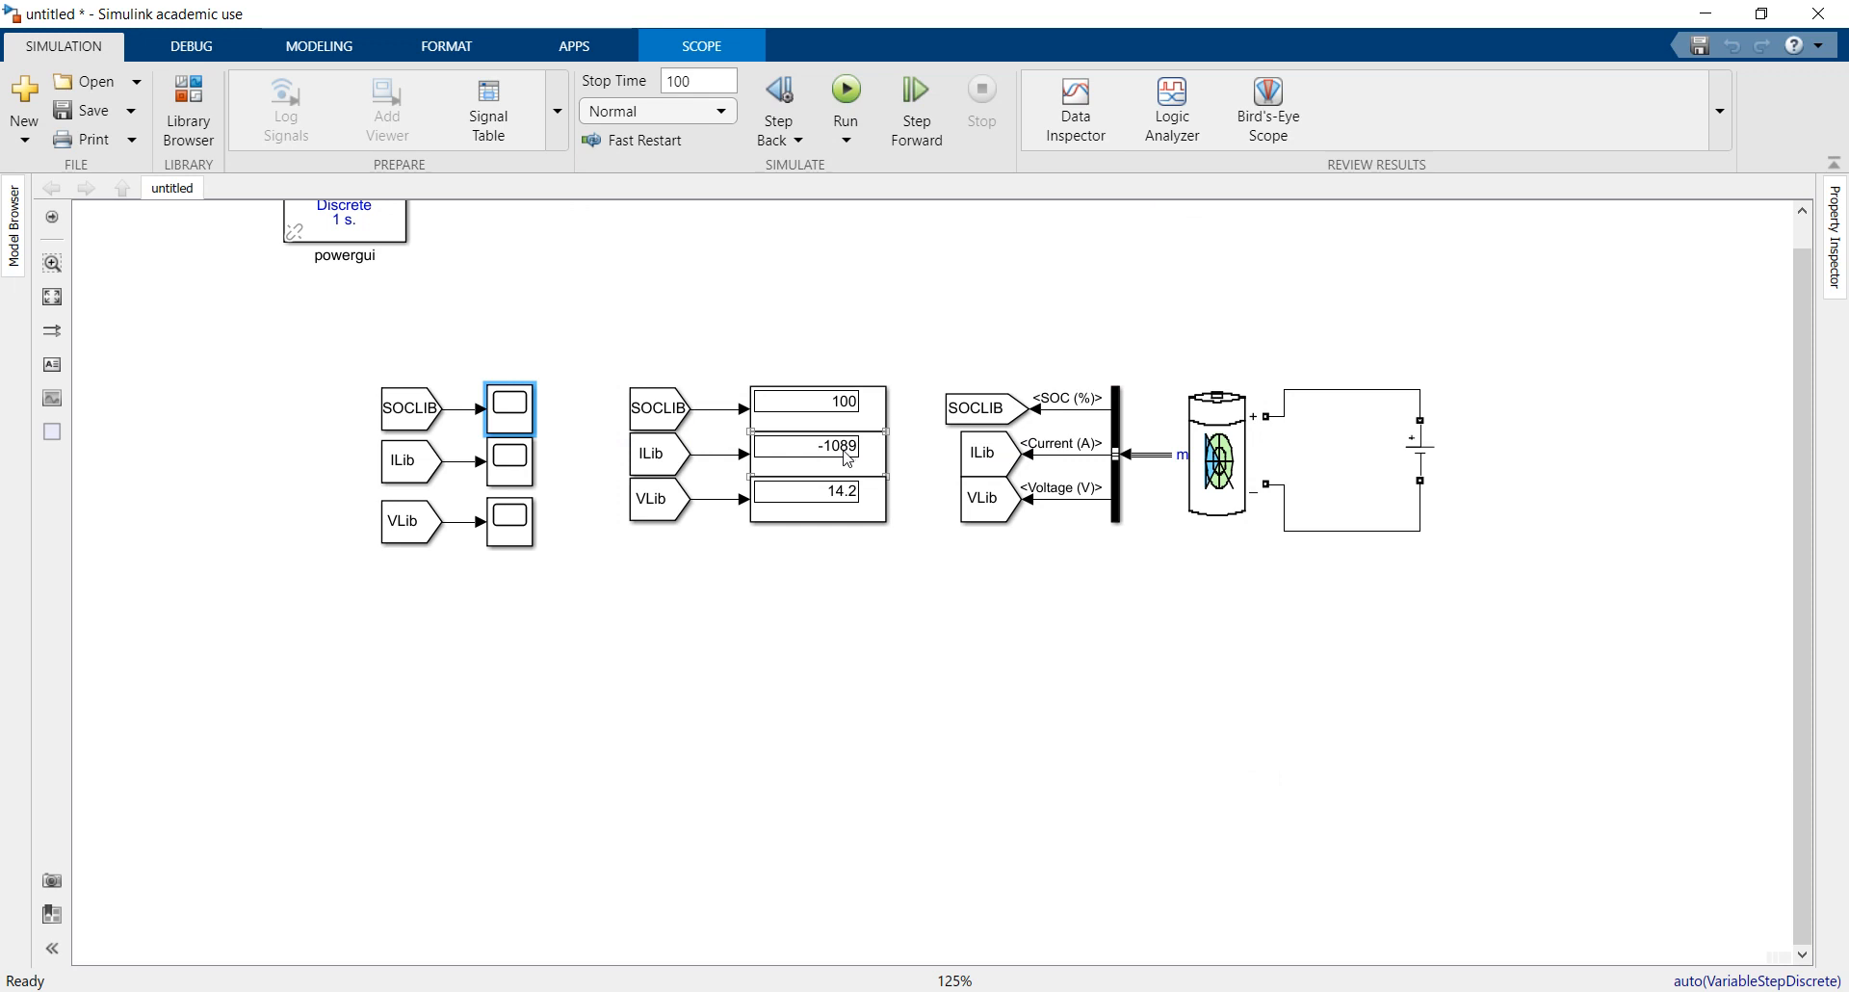
mouse_move(858, 474)
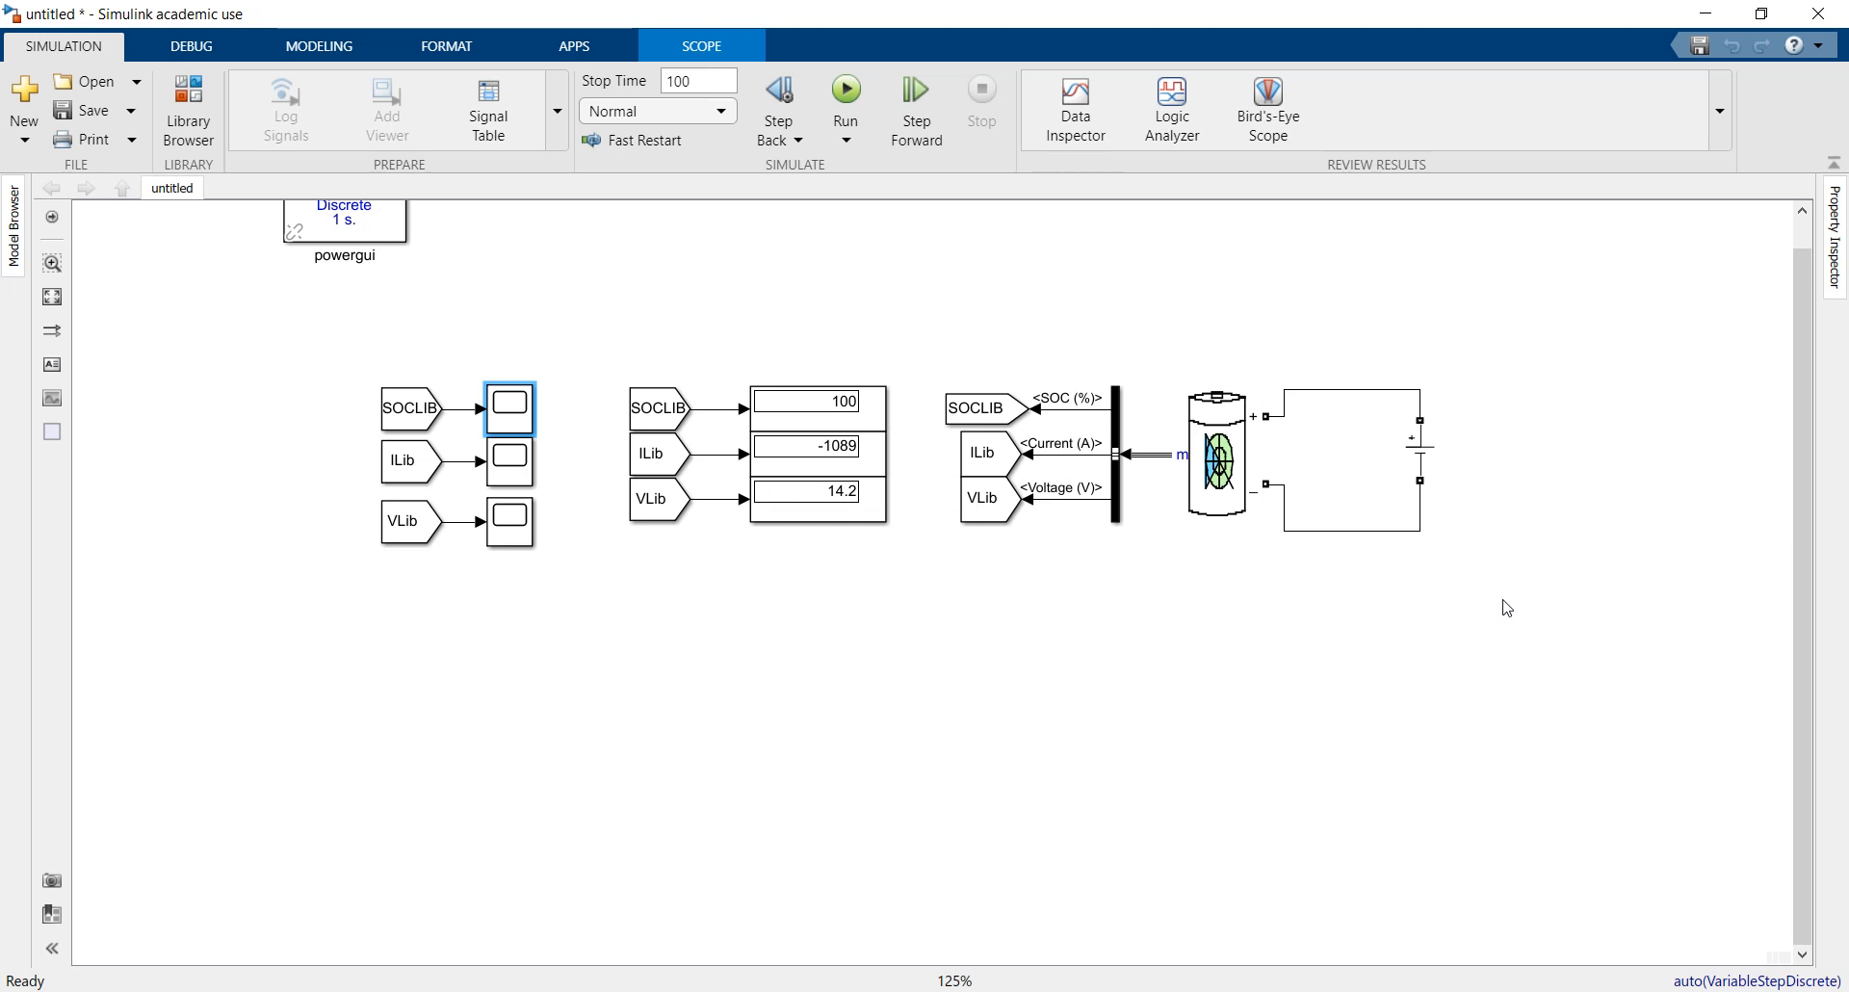
mouse_move(959, 623)
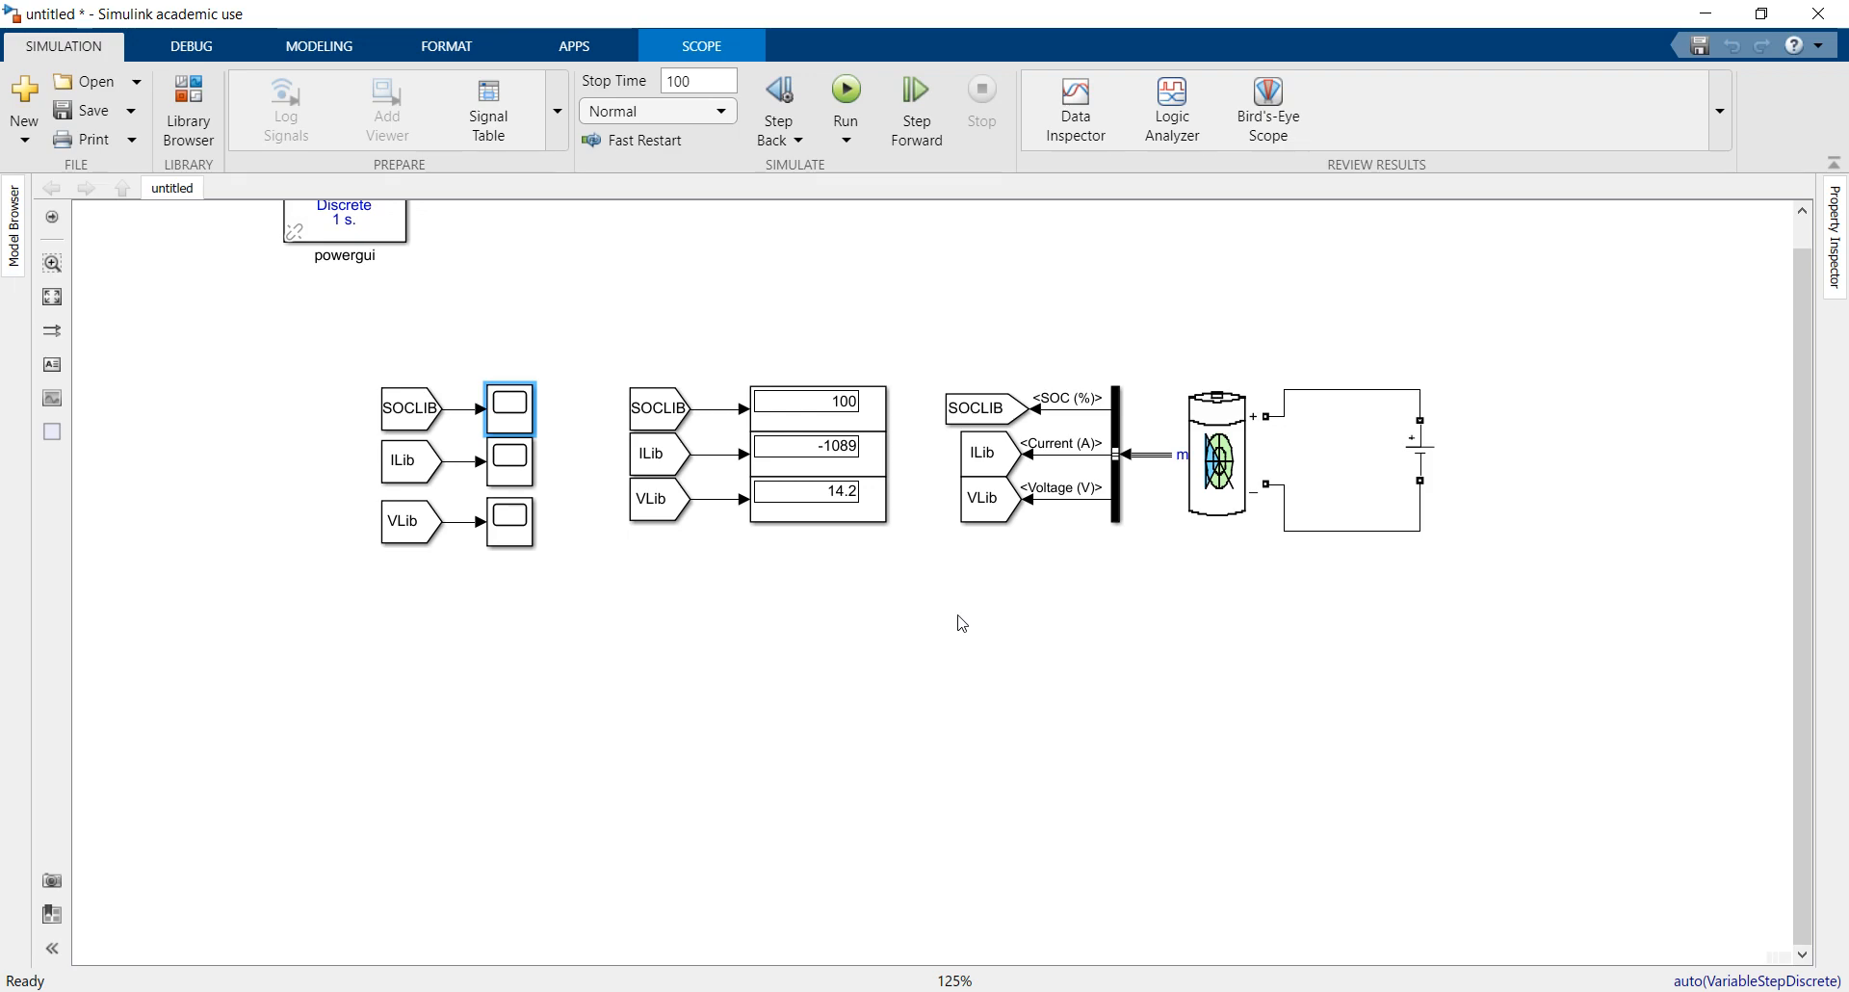